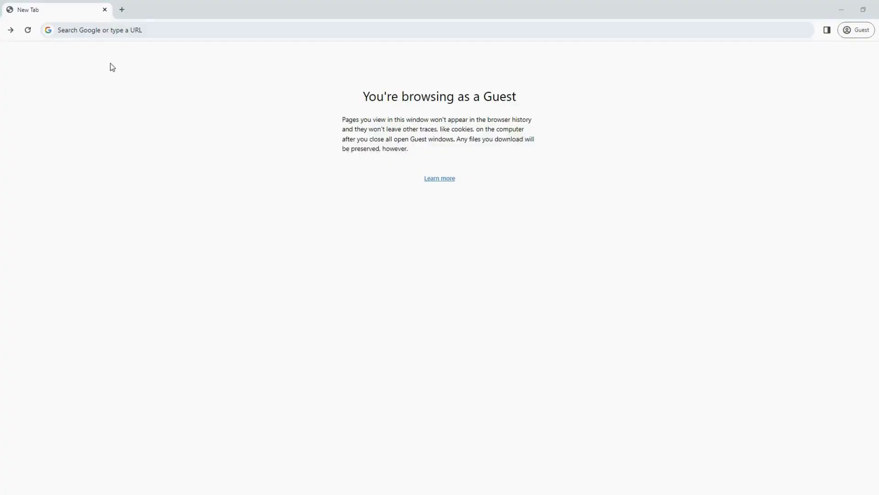
# Step: Reach the JetBrains Aqua product page from the 'aqua ide' Google search and go to Download
pyautogui.write('a')
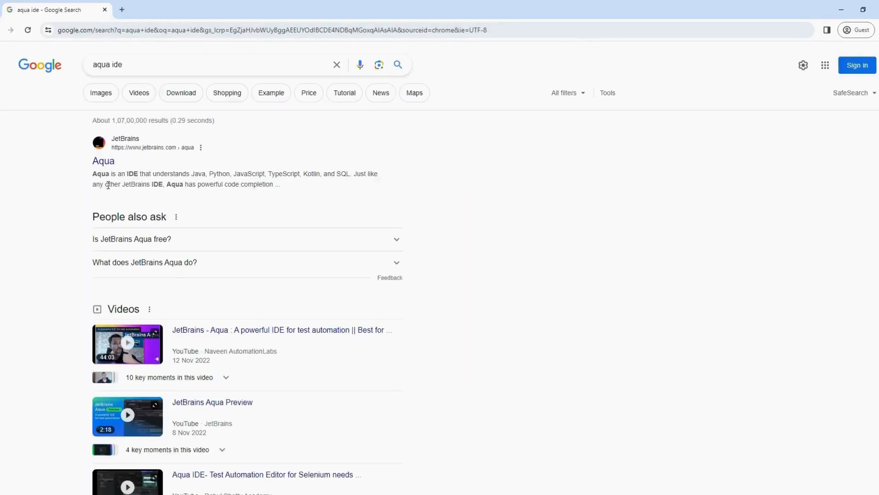
pyautogui.click(103, 160)
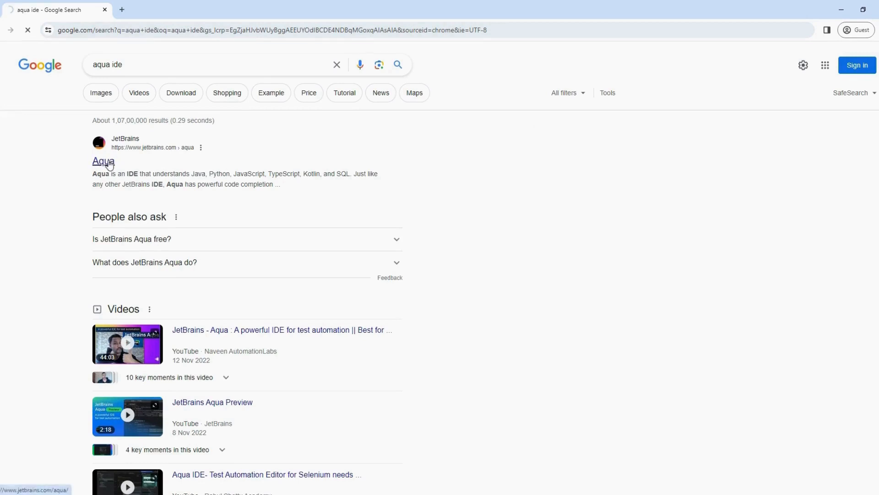
pyautogui.click(104, 161)
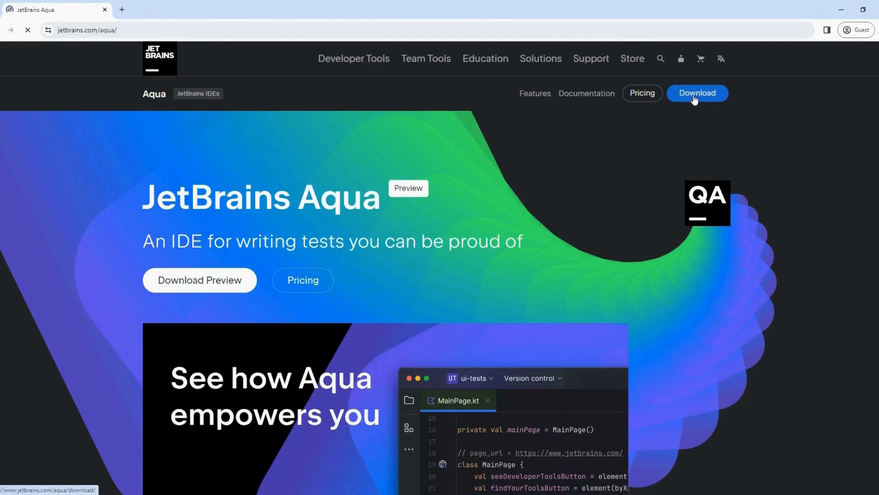
pyautogui.click(697, 93)
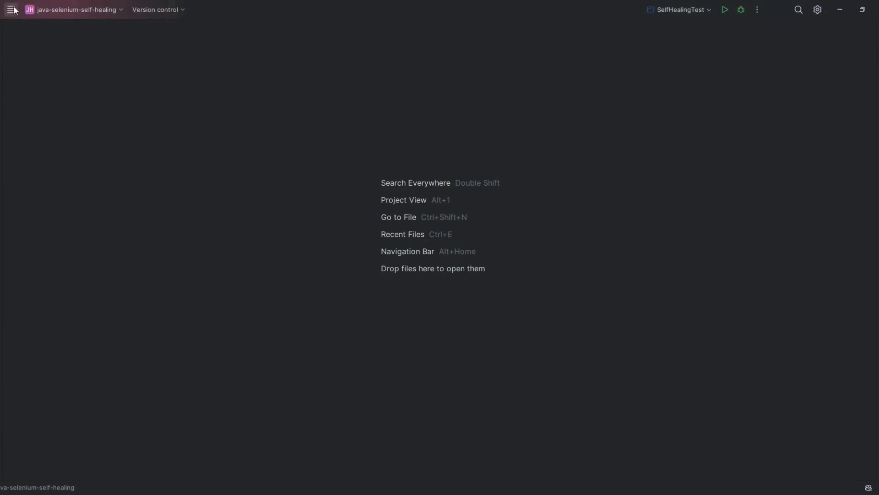
# Step: Start a new project from the main menu via File > New > Project
pyautogui.click(12, 10)
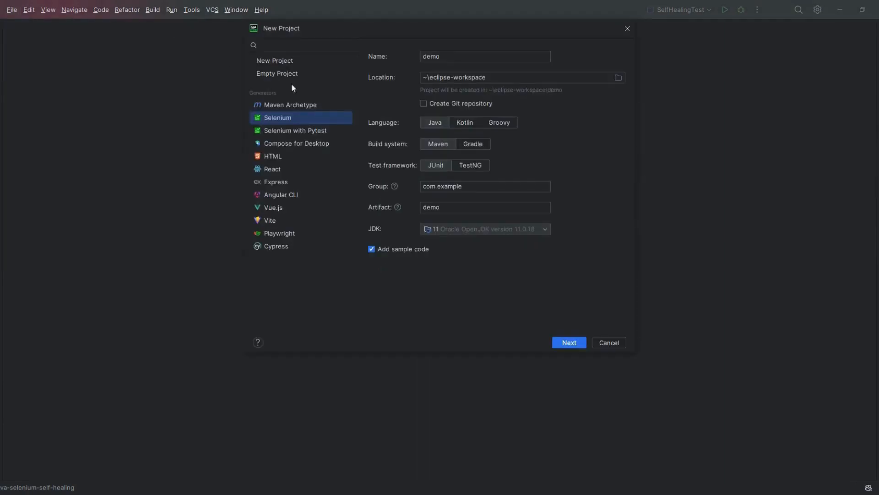
# Step: Preview the Maven Archetype, Playwright and Cypress generators, then settle on Selenium
pyautogui.click(289, 105)
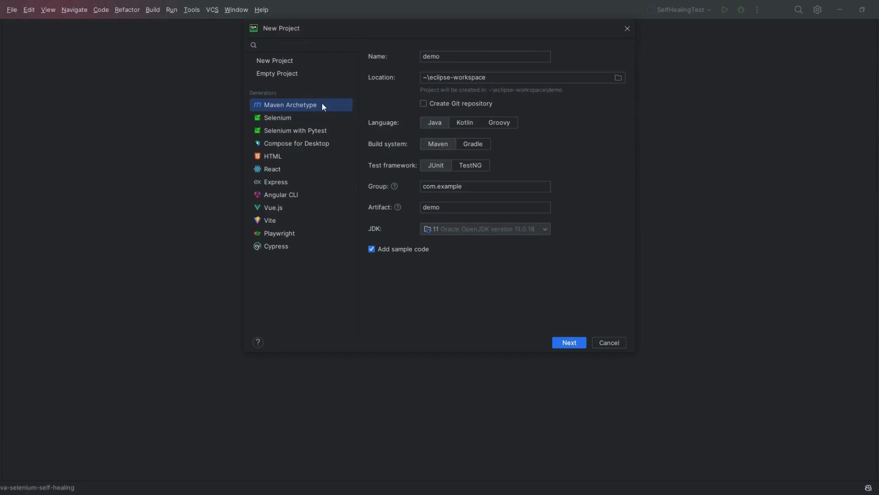
pyautogui.click(277, 118)
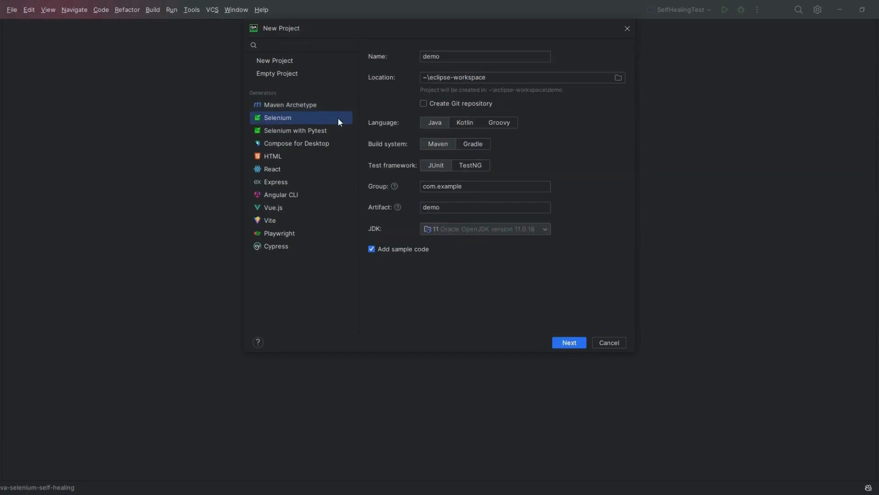
pyautogui.moveTo(278, 244)
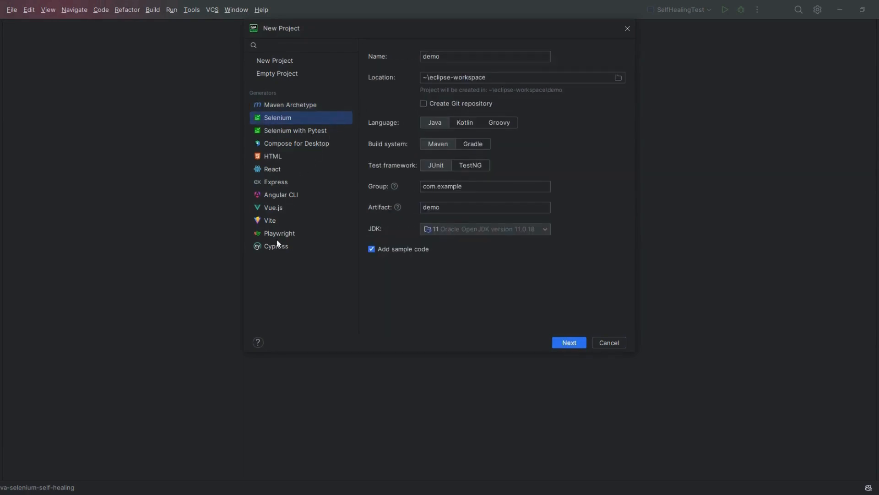
pyautogui.click(280, 233)
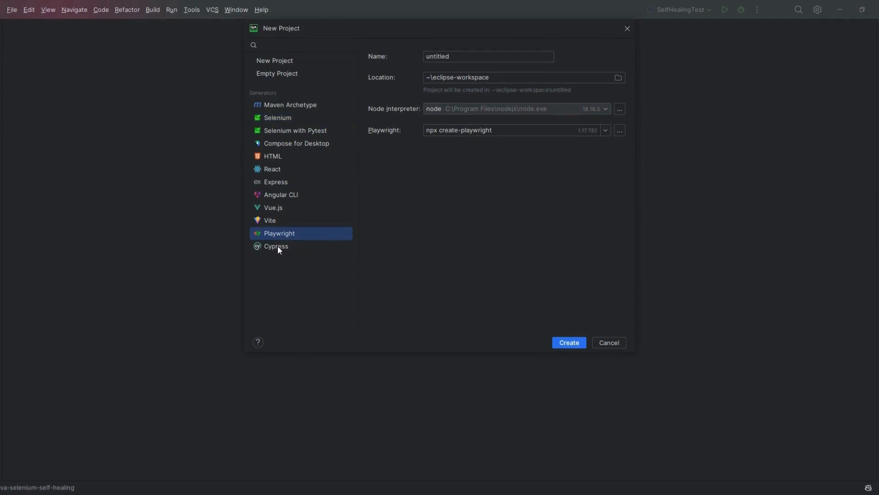
pyautogui.click(276, 245)
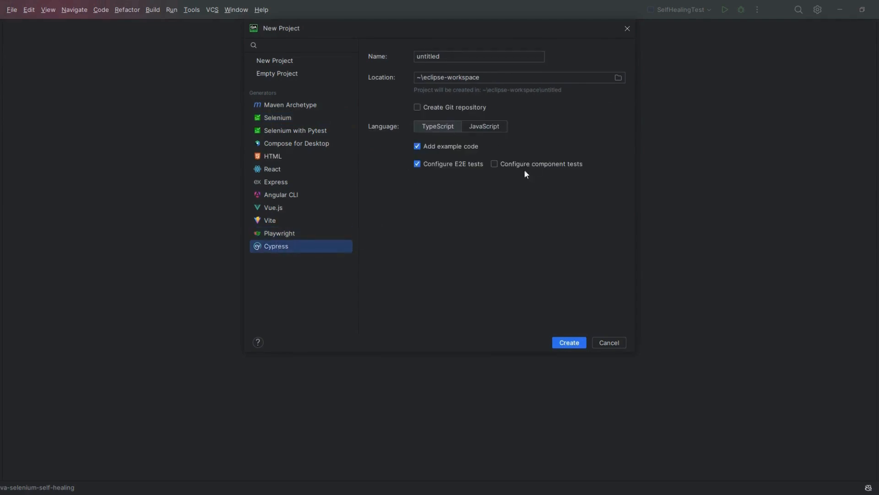
pyautogui.click(277, 117)
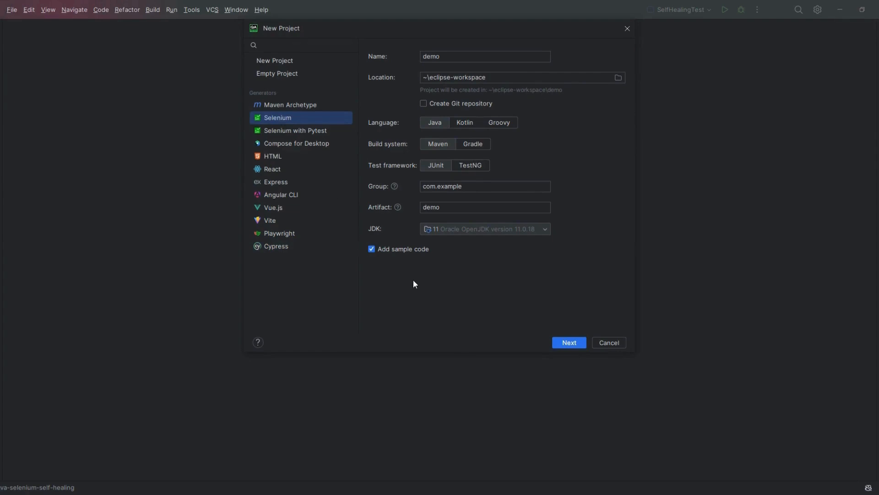
pyautogui.moveTo(369, 124)
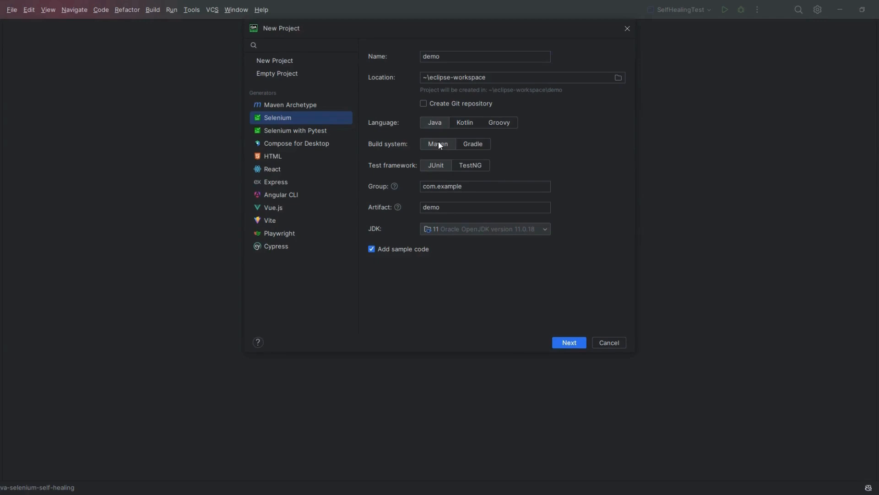
# Step: Configure the Selenium project with Maven and TestNG, naming the artifact demo-alphabin
pyautogui.click(471, 165)
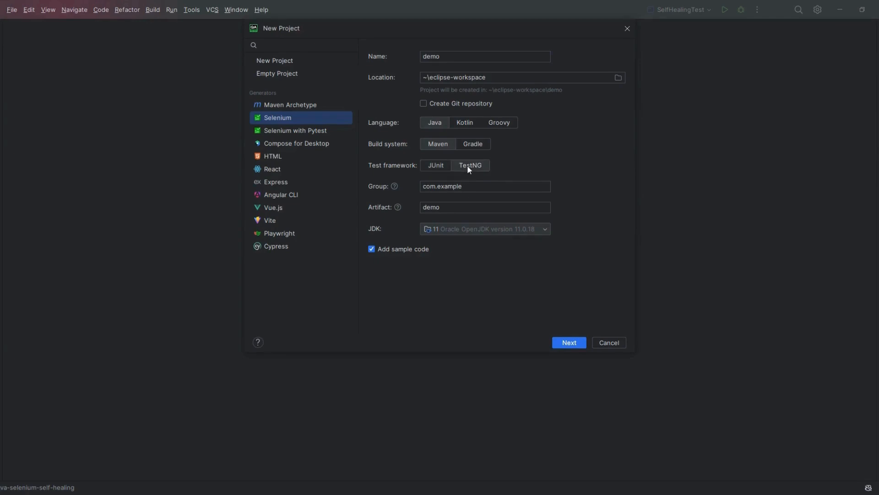
pyautogui.click(461, 207)
pyautogui.write('-a')
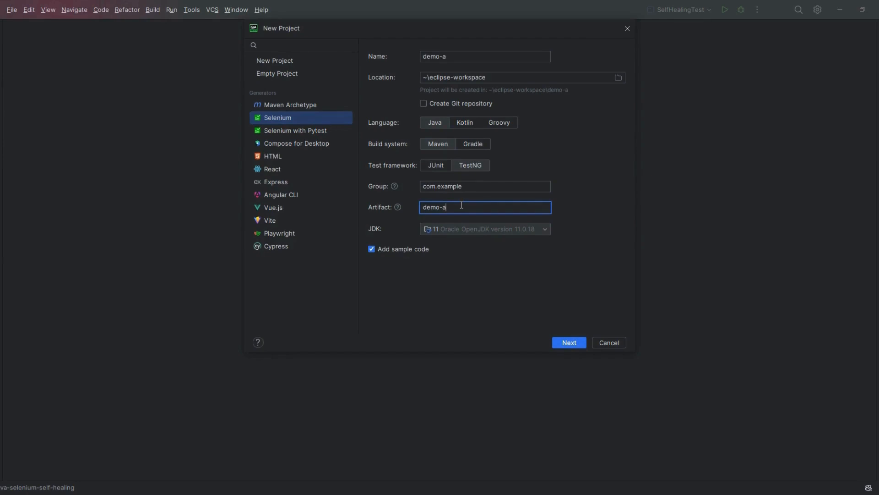
pyautogui.write('lphabin')
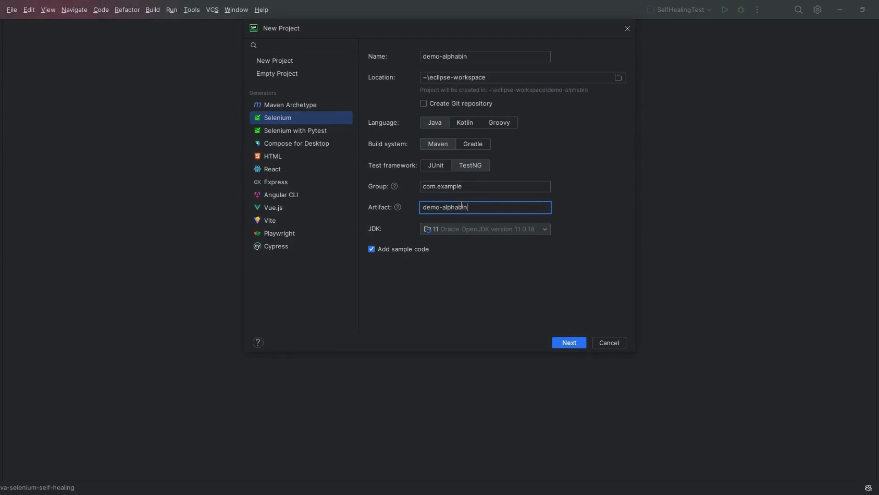
pyautogui.click(544, 229)
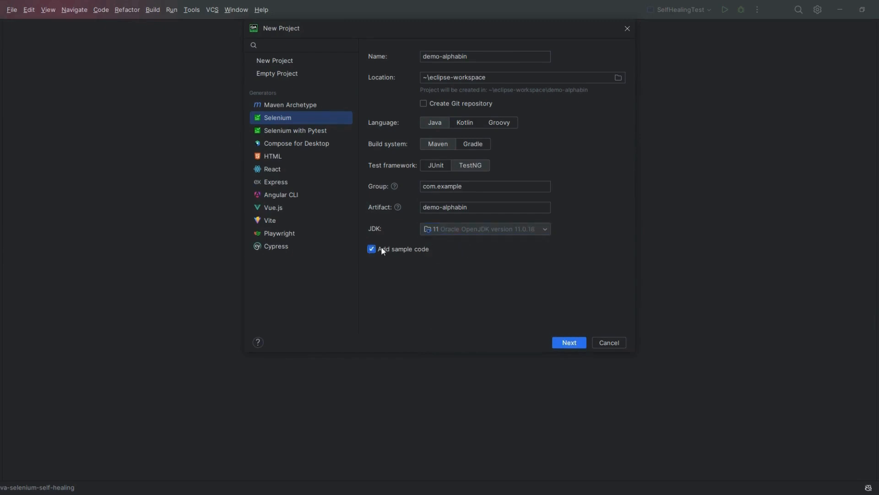
pyautogui.moveTo(561, 342)
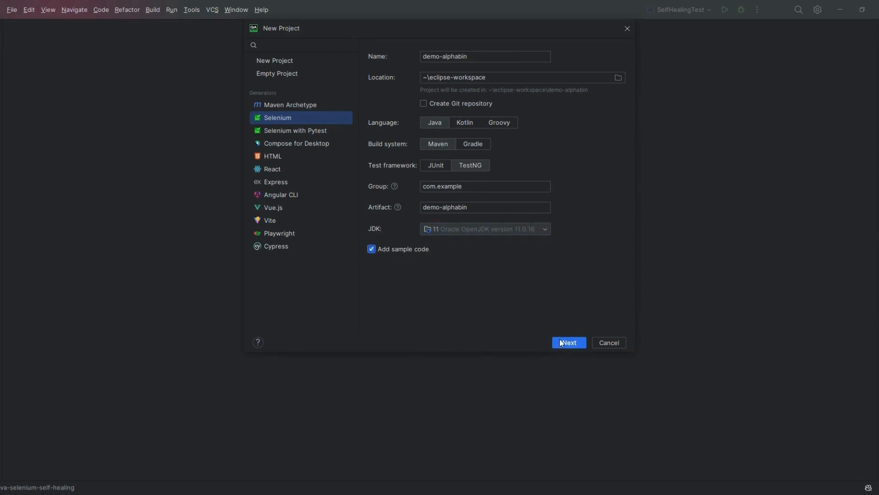
# Step: Drop Selenide, keep Allure Framework, and create the demo-alphabin project
pyautogui.click(569, 343)
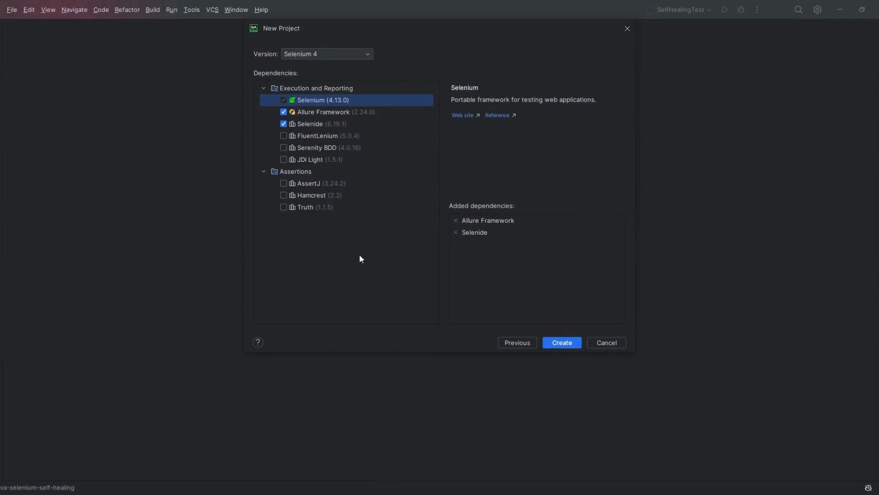
pyautogui.click(284, 124)
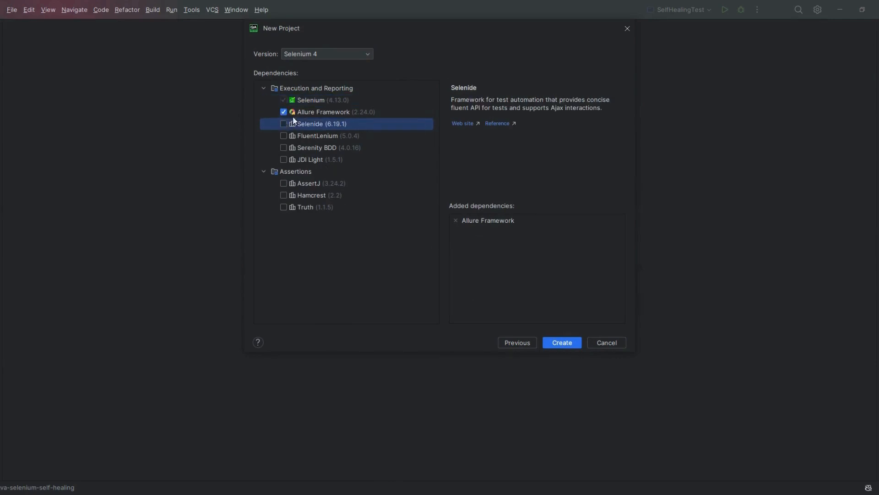
pyautogui.moveTo(330, 133)
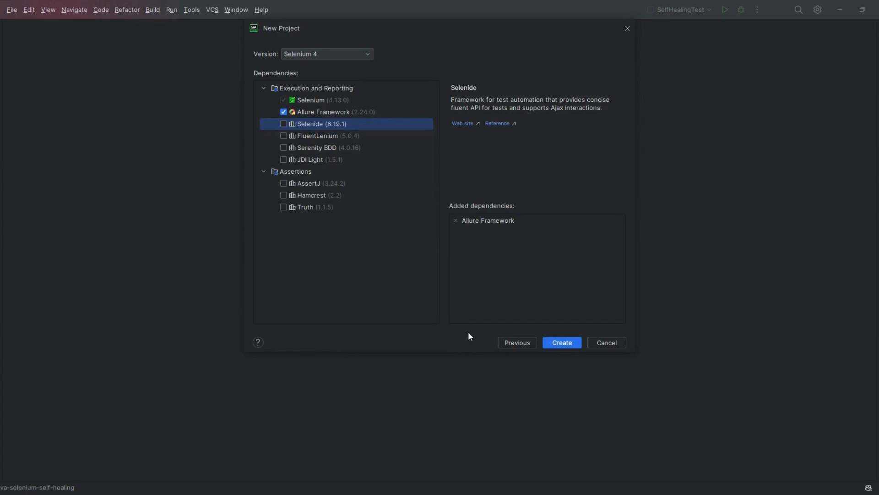
pyautogui.click(563, 342)
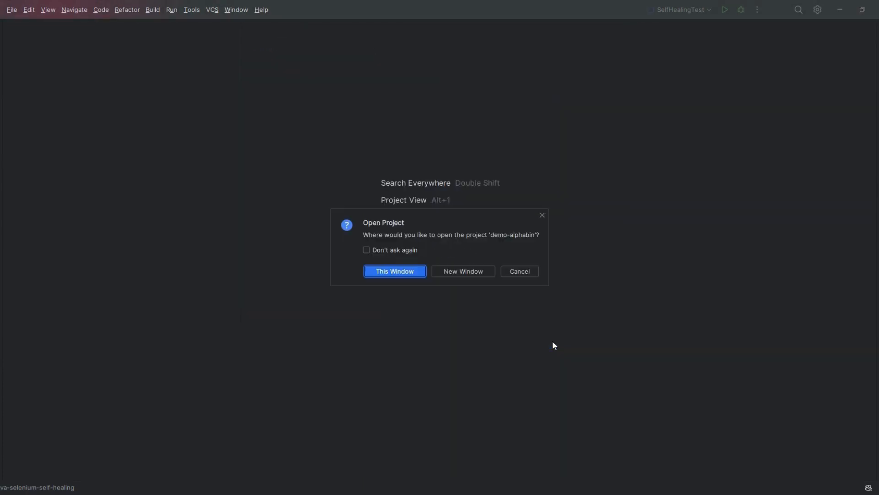
# Step: Open the new demo-alphabin project in the current window
pyautogui.click(394, 270)
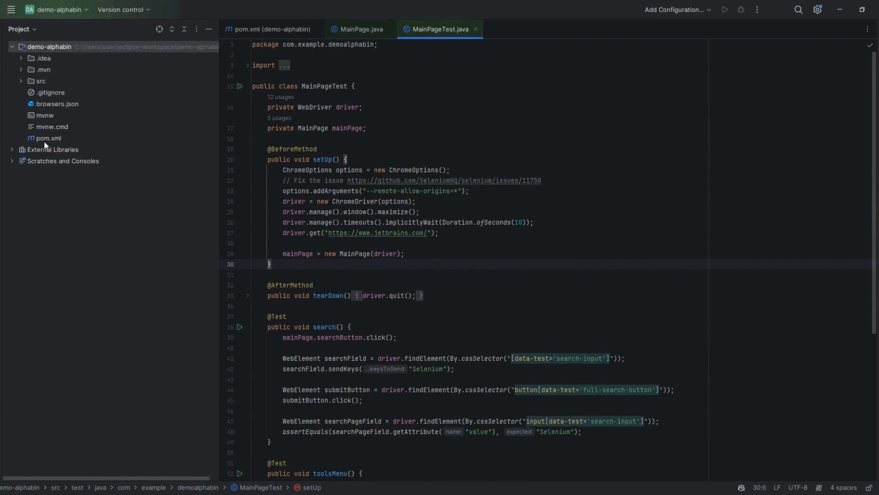
# Step: Change the selenium-java dependency version in pom.xml from 4.13.0 to 4.18.0
pyautogui.click(269, 29)
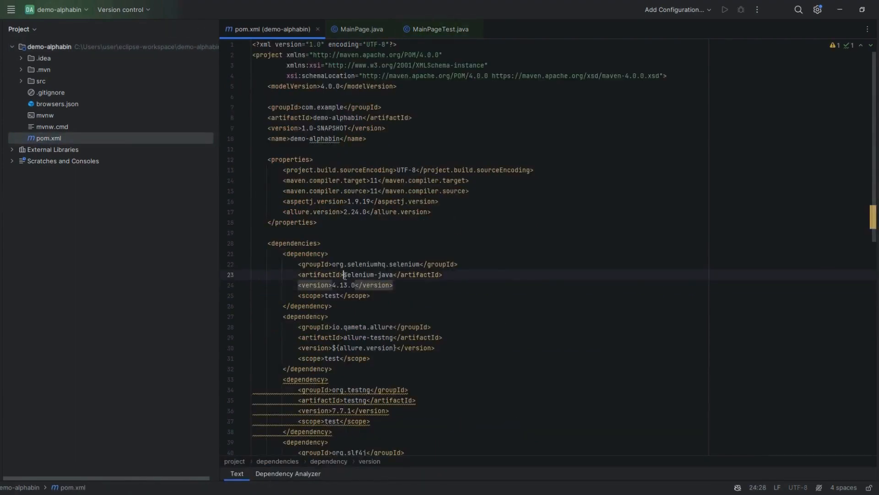
pyautogui.doubleClick(369, 275)
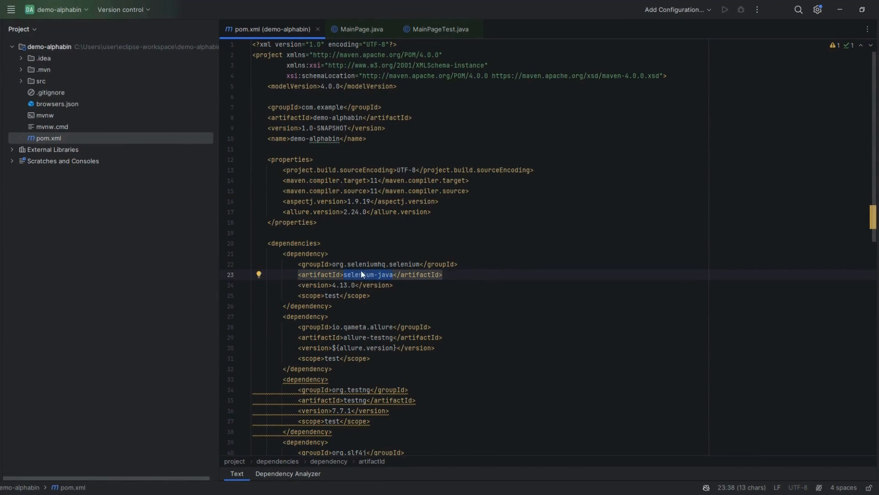
pyautogui.click(353, 285)
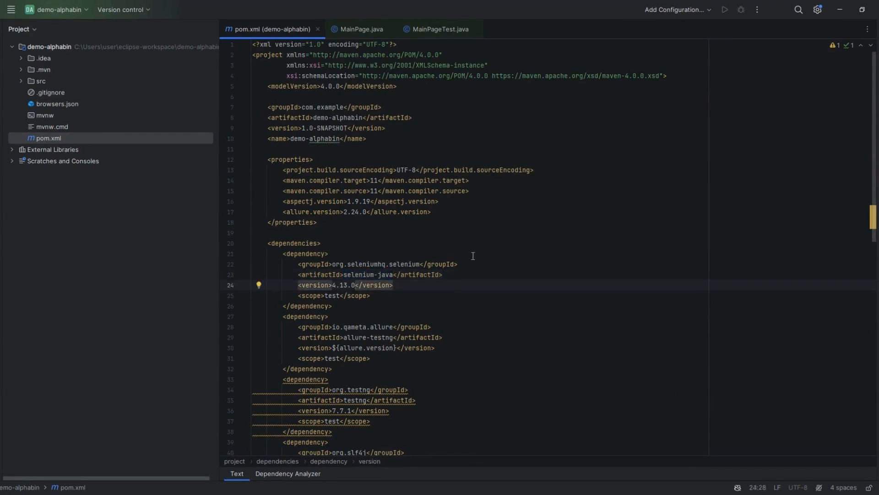
pyautogui.scroll(-3)
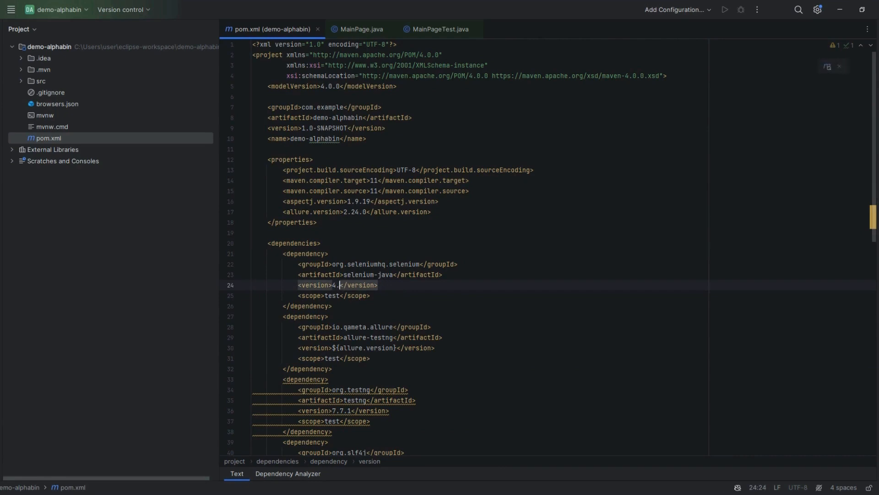
pyautogui.write('18.0')
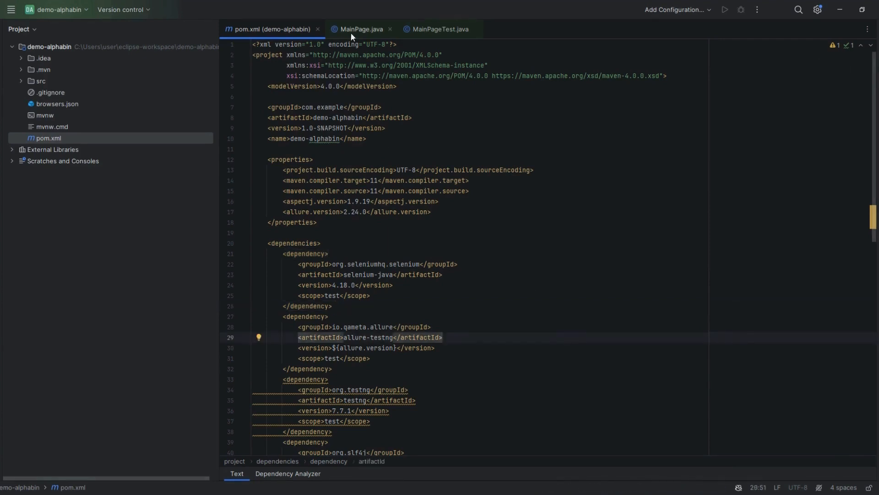
pyautogui.click(362, 29)
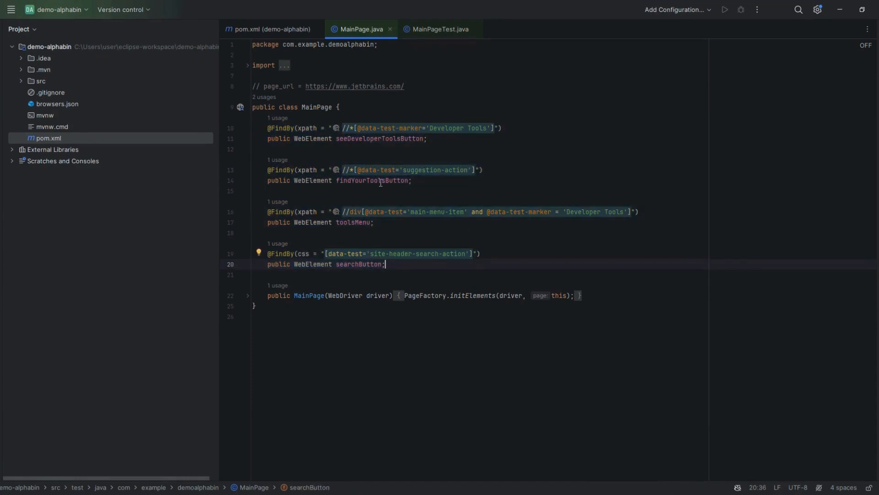
pyautogui.moveTo(438, 33)
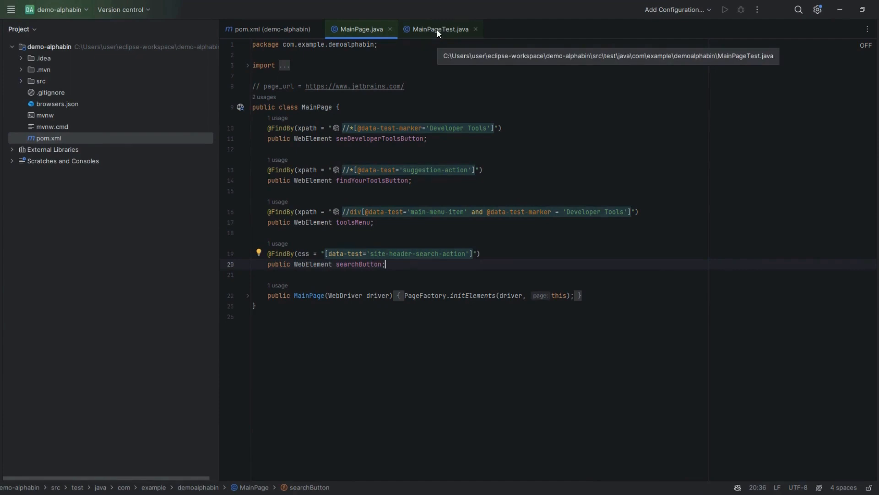
pyautogui.click(440, 28)
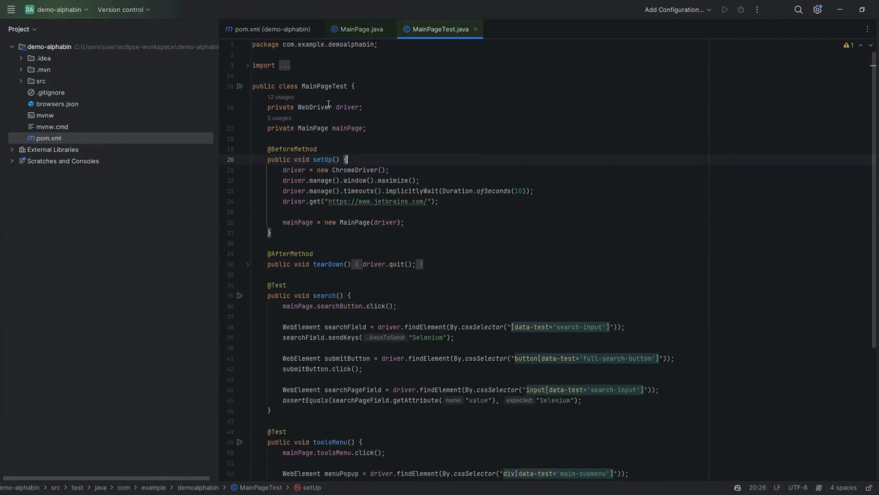
pyautogui.doubleClick(324, 86)
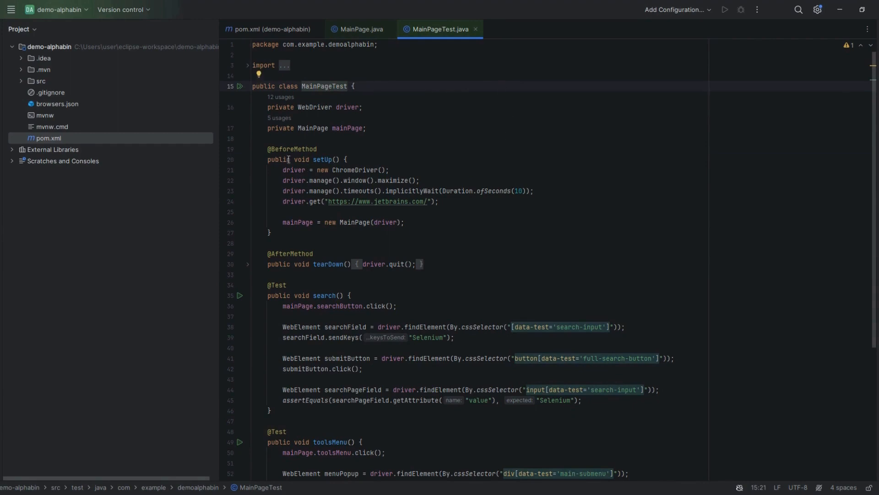
pyautogui.click(318, 148)
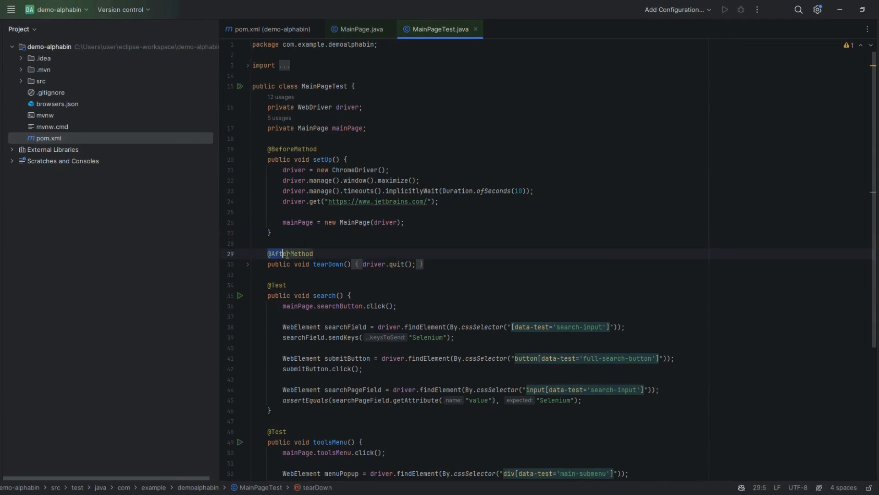
pyautogui.doubleClick(290, 253)
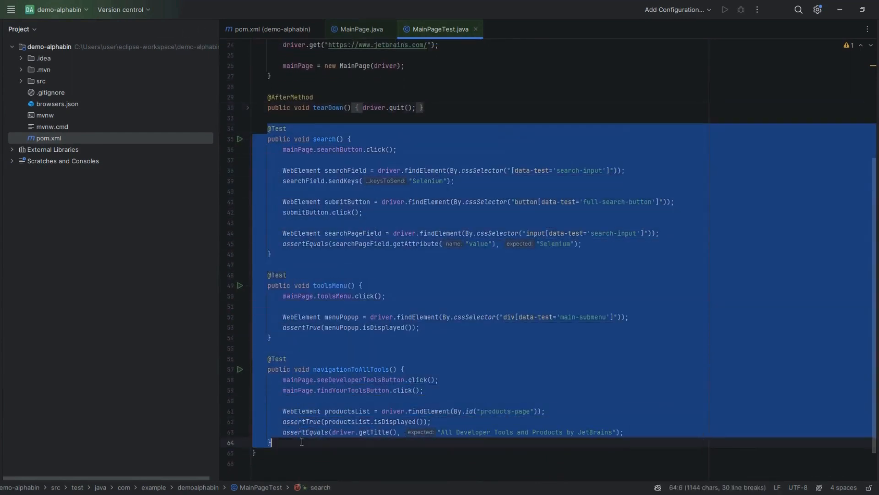
pyautogui.click(271, 254)
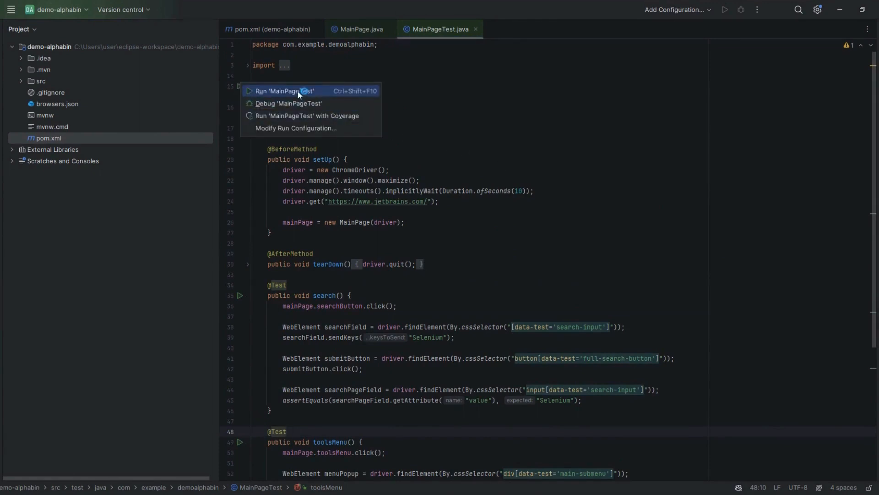
# Step: Run all tests in MainPageTest and highlight the failure count in the results
pyautogui.click(284, 91)
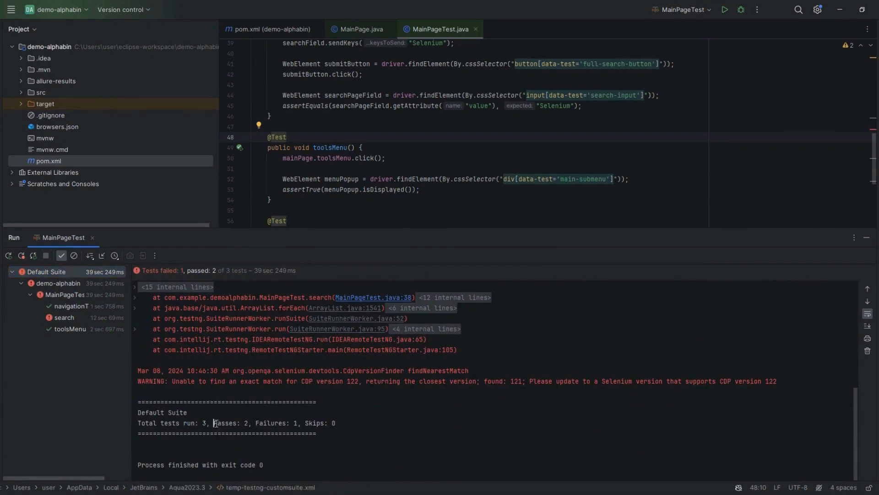
pyautogui.doubleClick(275, 423)
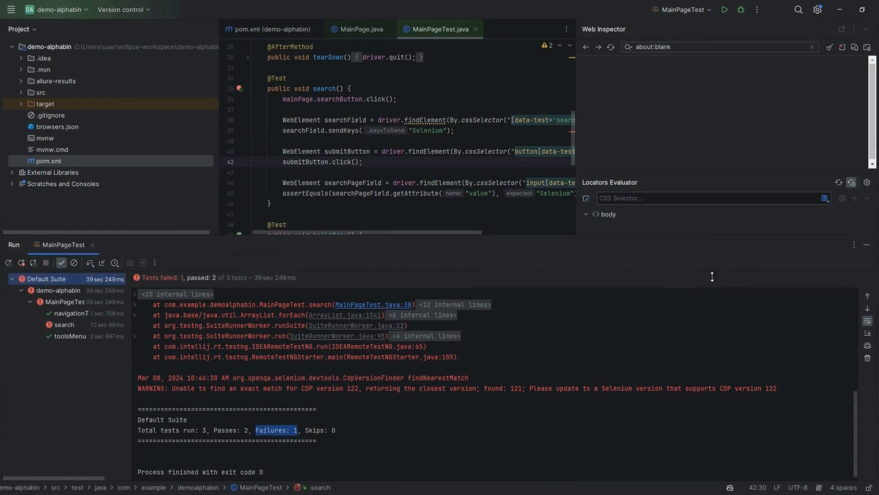
pyautogui.moveTo(709, 350)
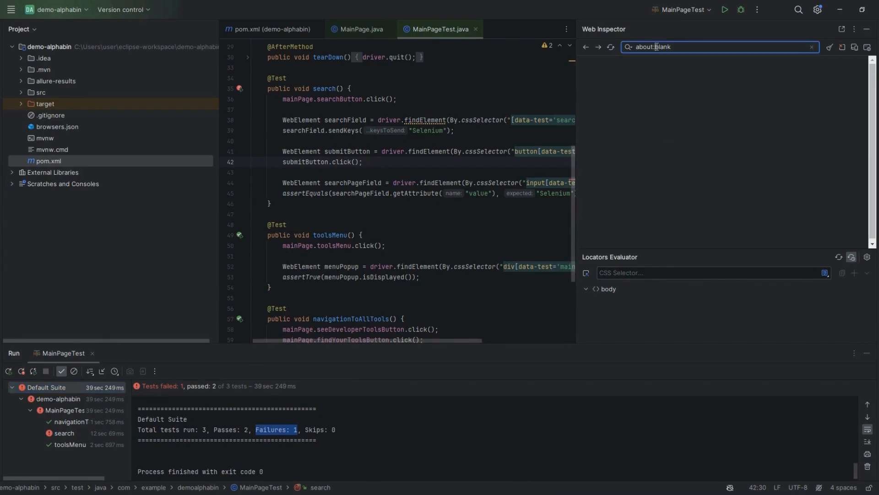
pyautogui.write('https://demo.alphabin.co/')
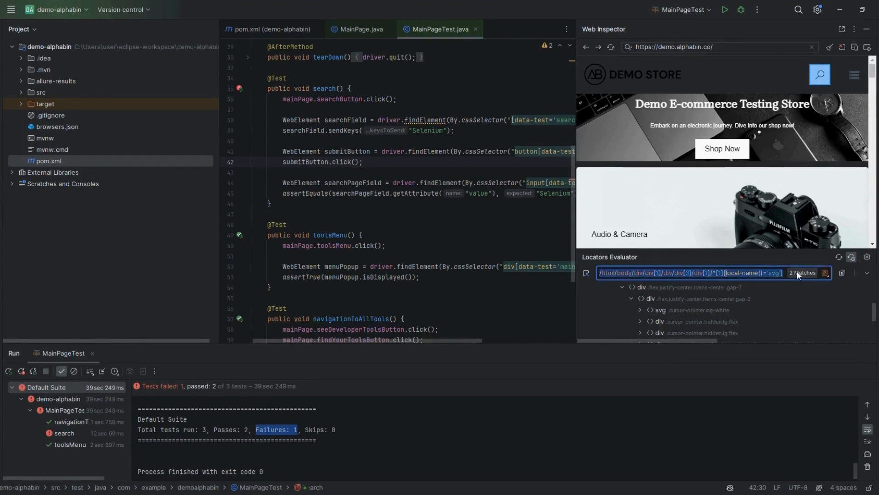
pyautogui.moveTo(773, 273)
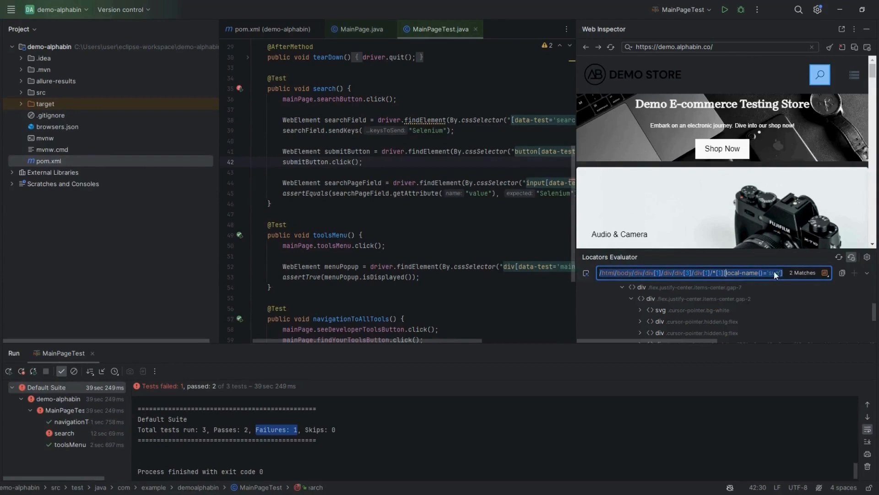
pyautogui.click(823, 273)
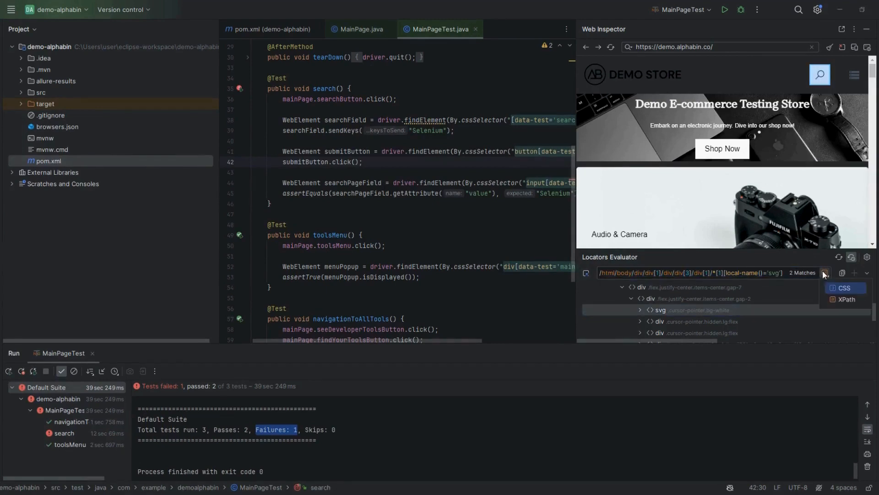
pyautogui.click(845, 287)
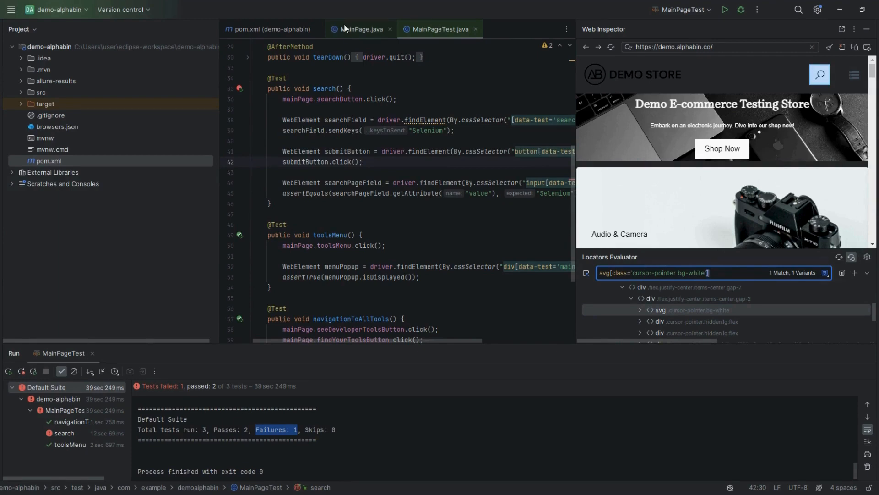
pyautogui.click(361, 28)
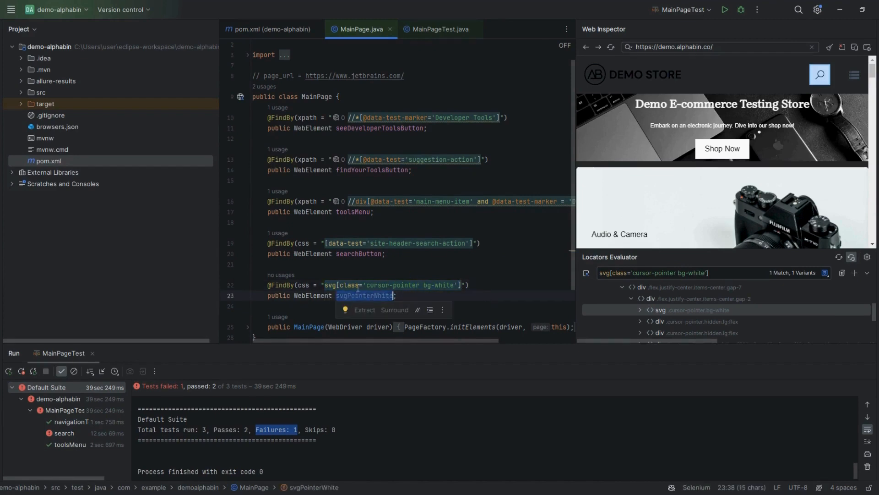
pyautogui.click(436, 311)
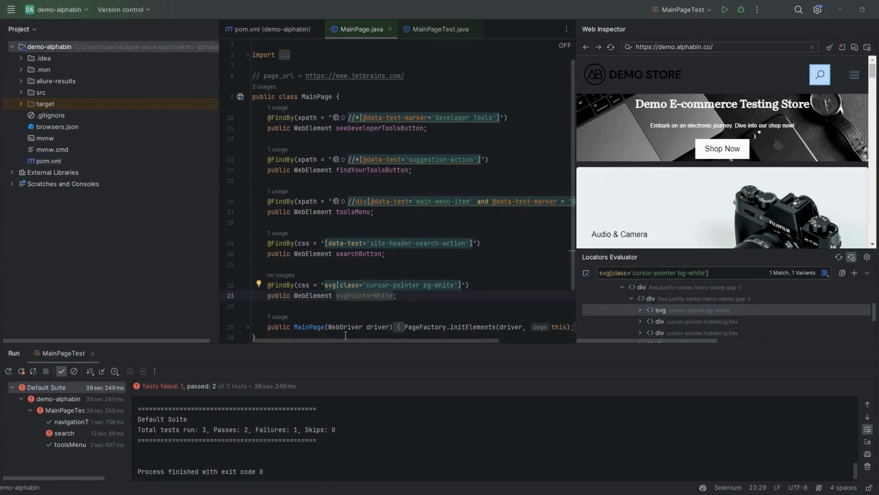
pyautogui.moveTo(740, 231)
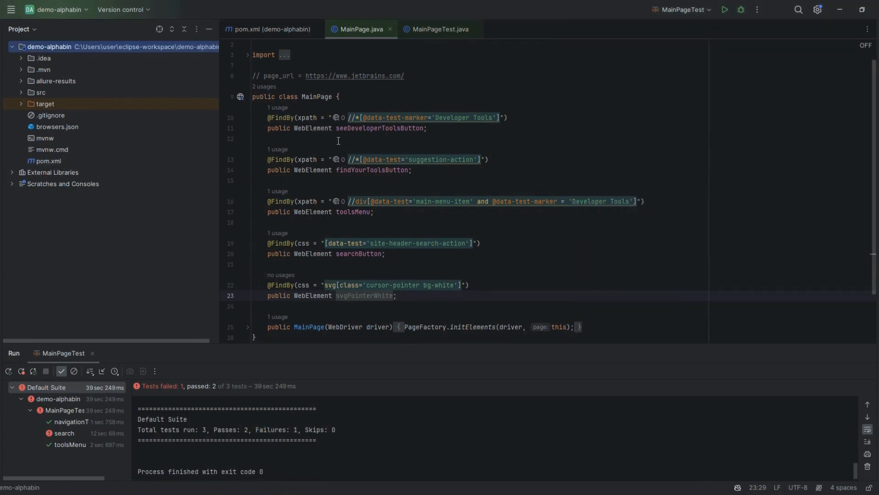
# Step: Create a new HTTP Request file at the project root, naming it starting with 'demo'
pyautogui.rightClick(41, 47)
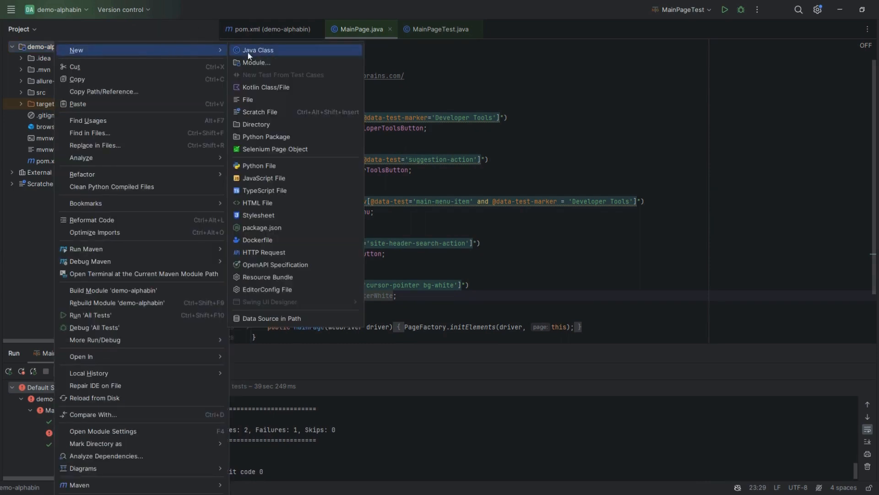
pyautogui.moveTo(261, 247)
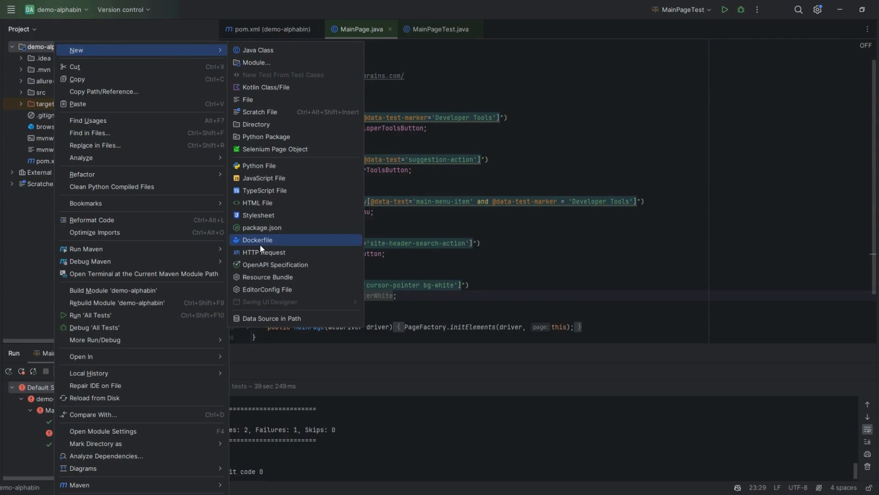
pyautogui.click(264, 252)
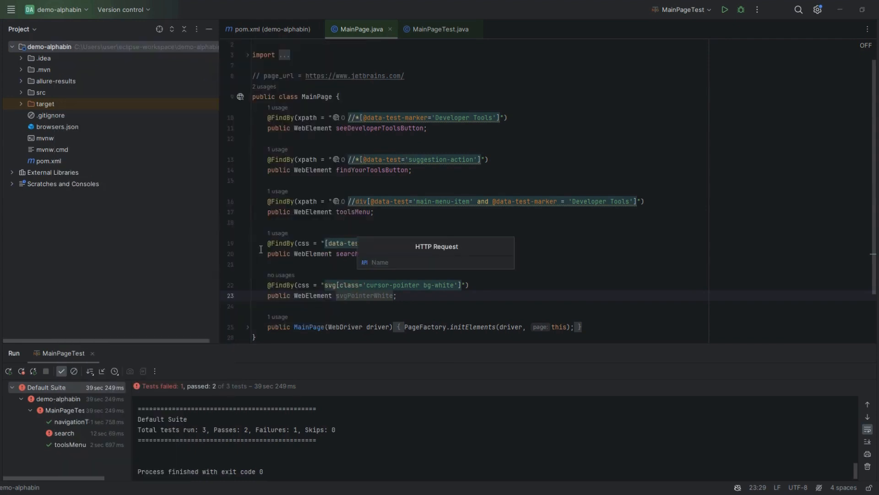
pyautogui.write('d')
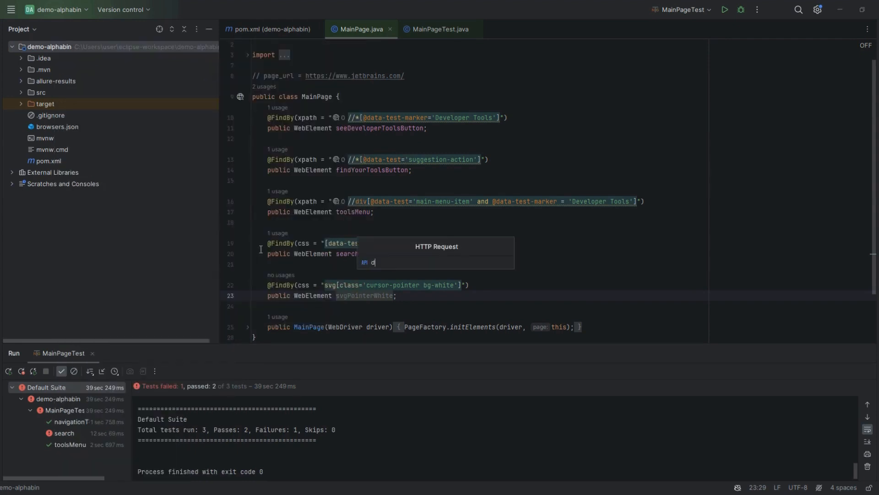
pyautogui.write('emo')
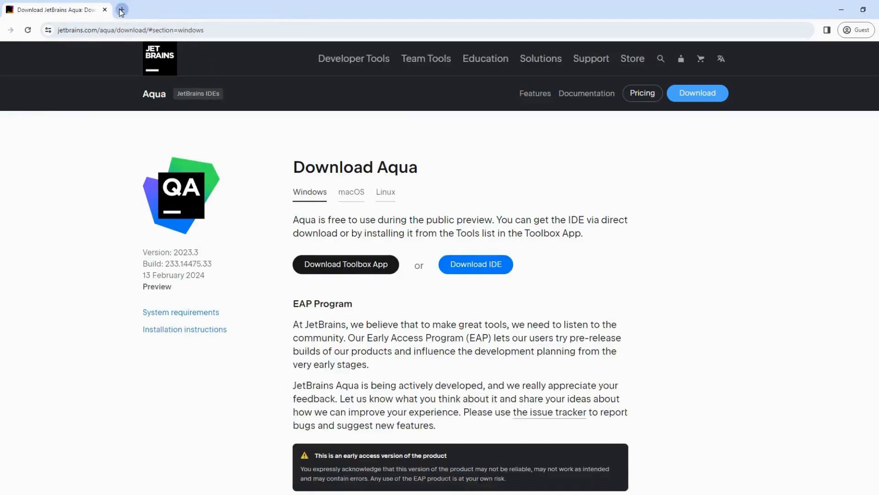
# Step: Browse to reqres.in in a new Chrome tab and view the LIST USERS /api/users?page=2 example
pyautogui.click(121, 12)
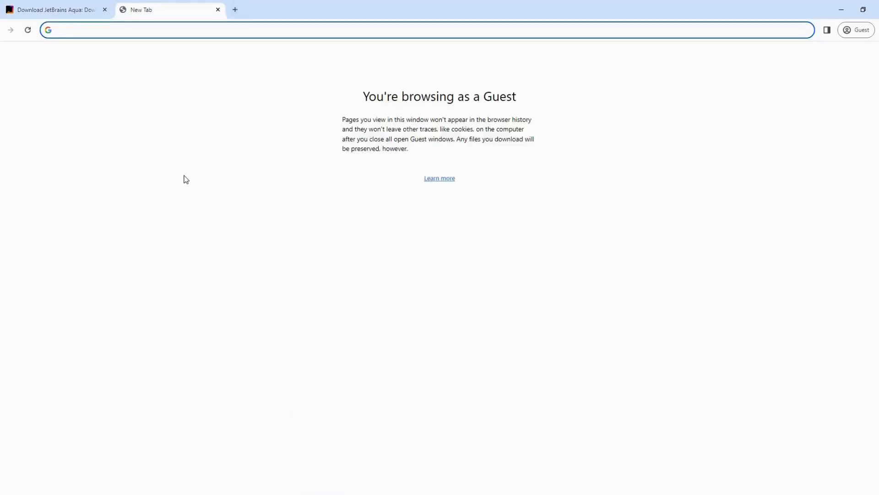
pyautogui.write('reqres.in')
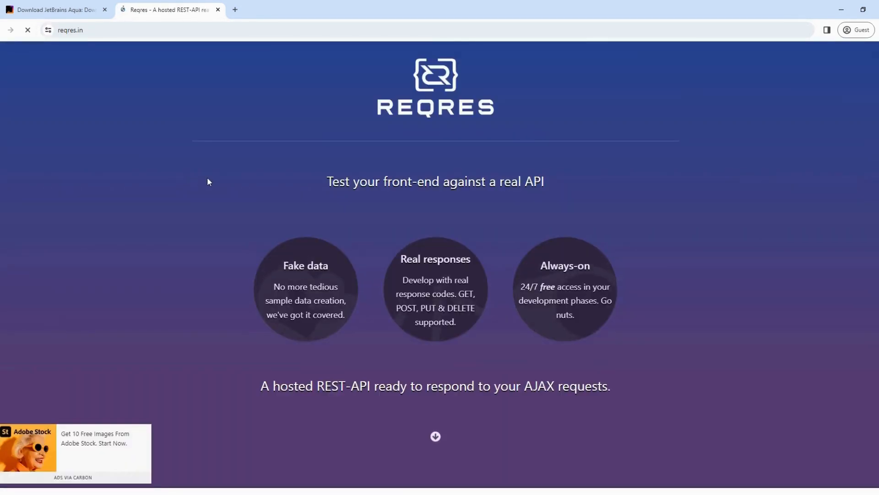
pyautogui.scroll(-3)
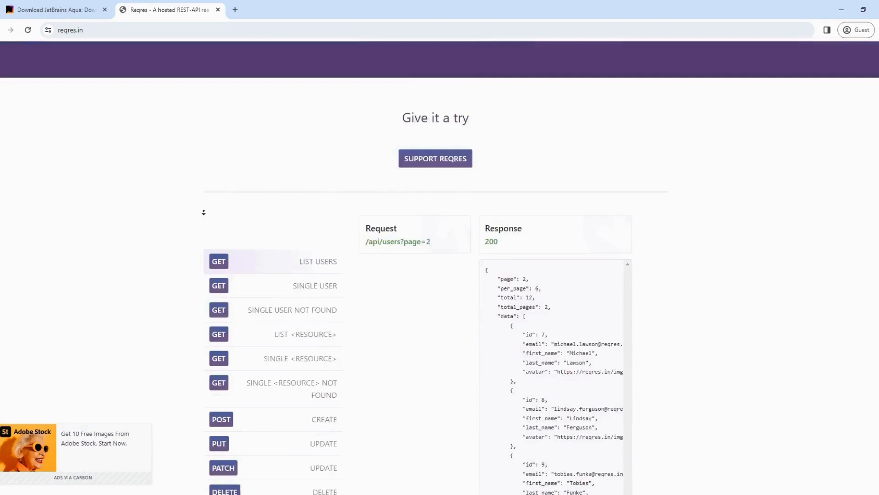
pyautogui.scroll(-3)
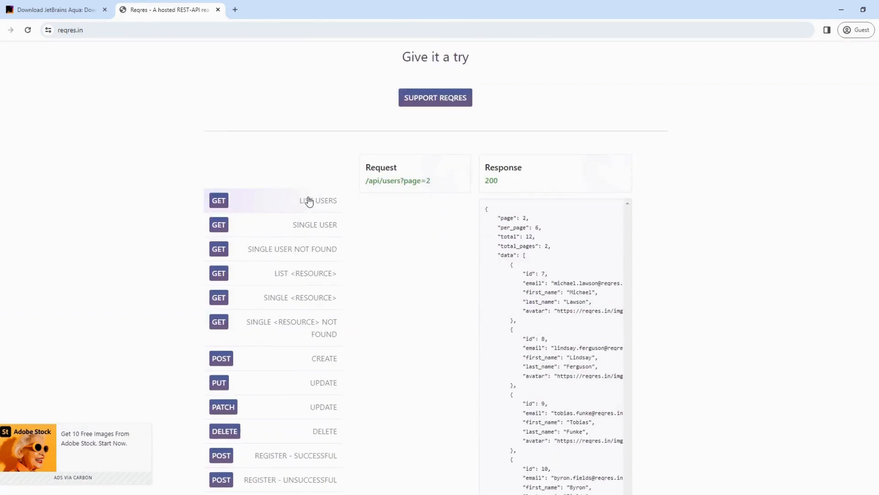
pyautogui.moveTo(392, 186)
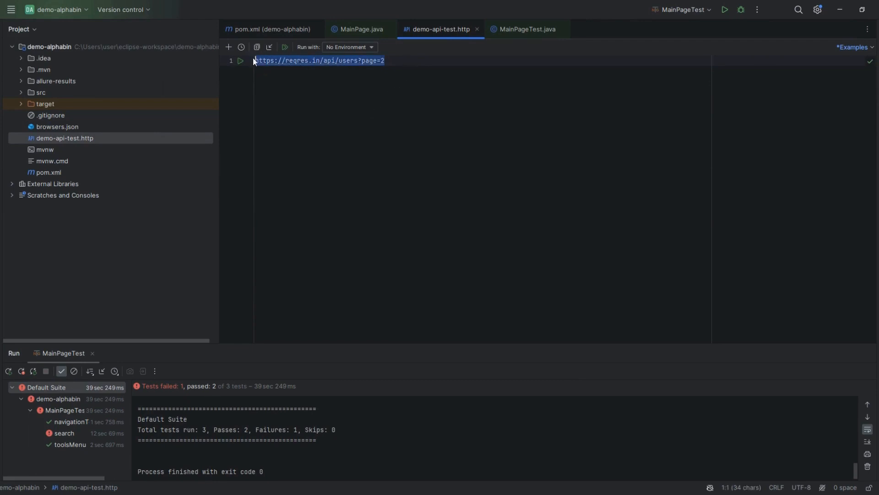
pyautogui.click(384, 61)
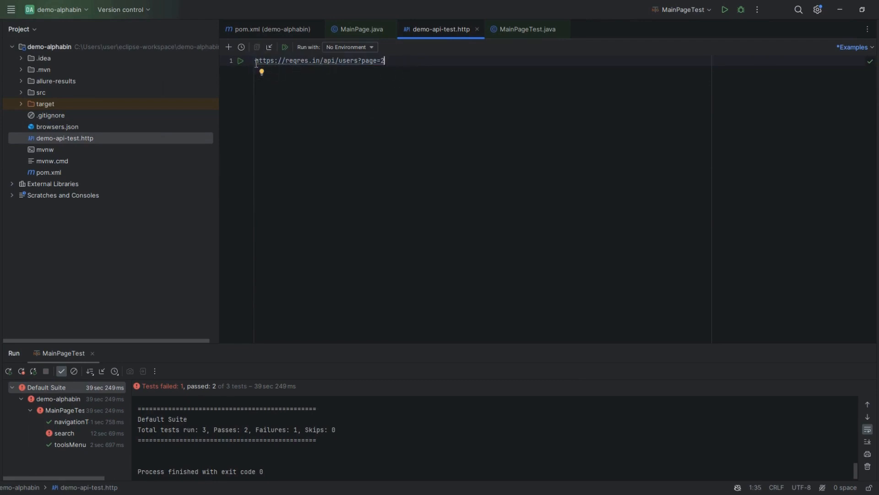
pyautogui.click(242, 61)
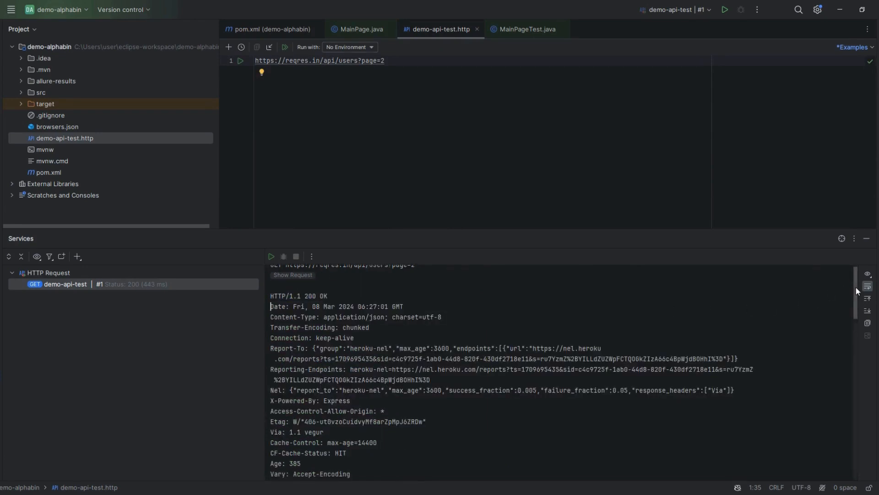
# Step: Scroll through the 200 OK JSON response listing users 7–12 in the Services panel
pyautogui.scroll(-3)
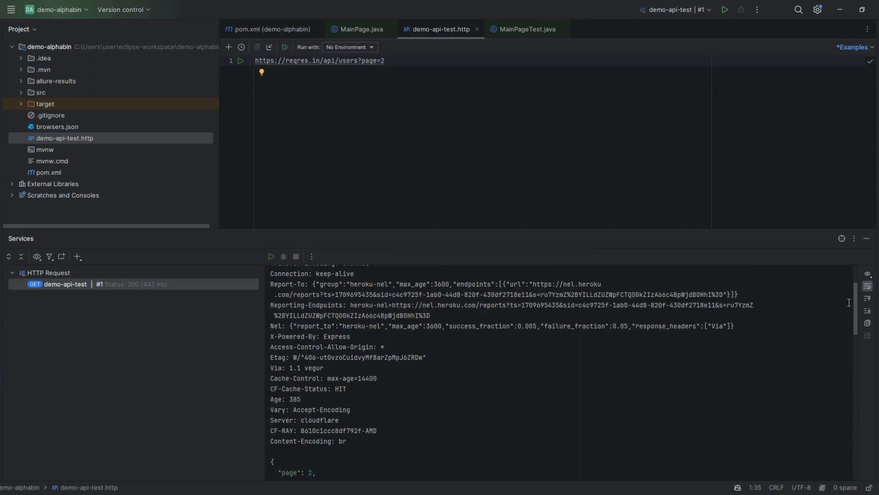
pyautogui.scroll(-3)
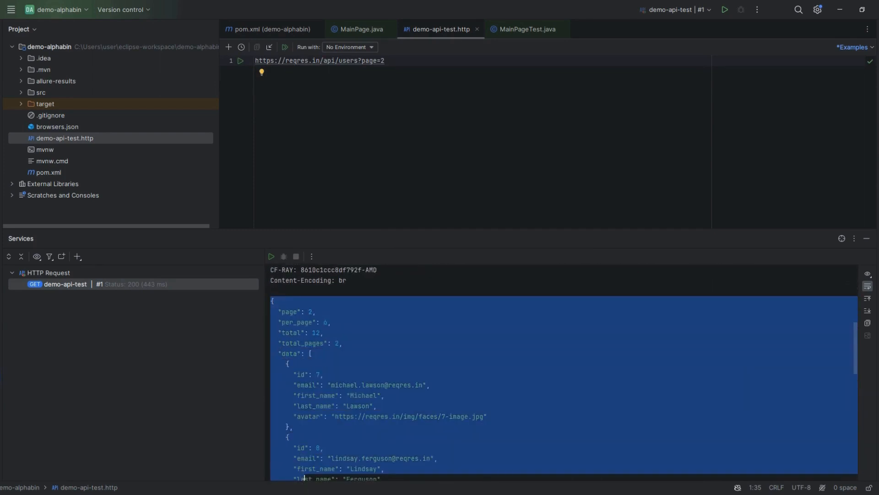
pyautogui.scroll(-3)
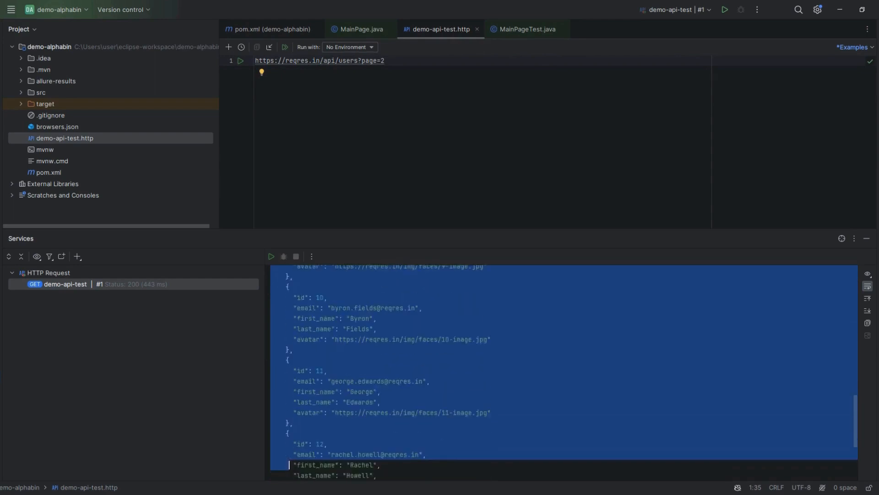
pyautogui.scroll(-3)
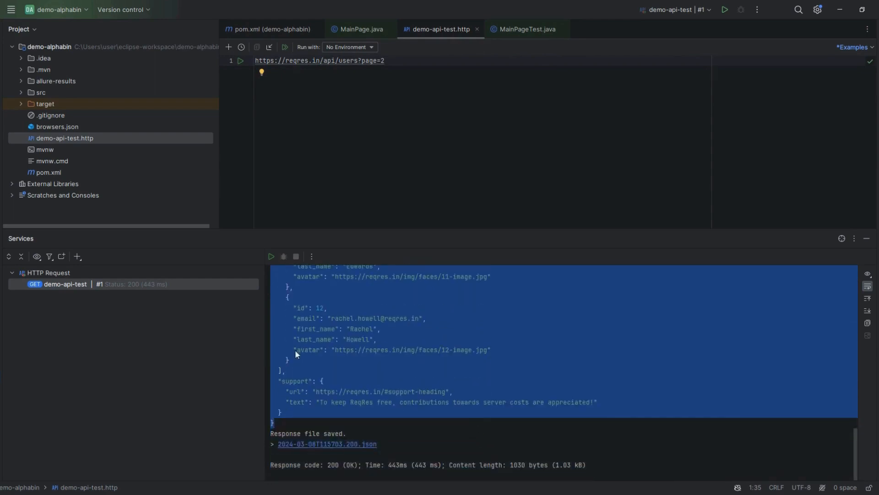
pyautogui.moveTo(376, 358)
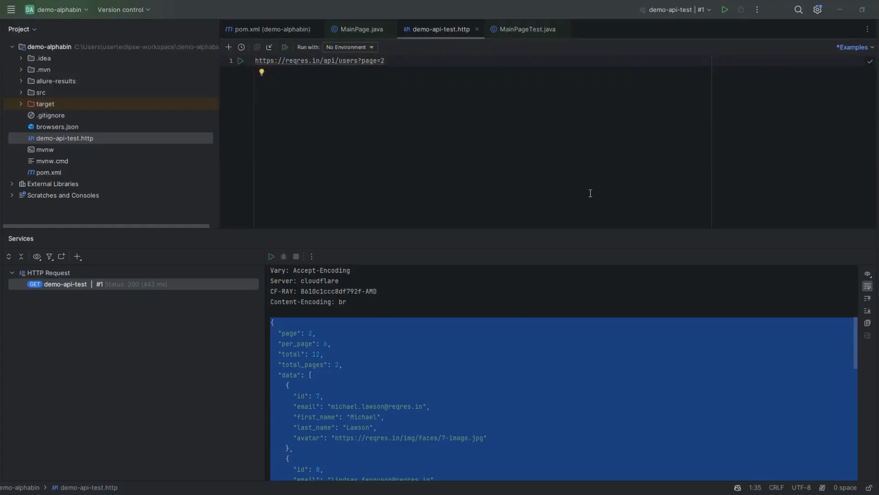
pyautogui.moveTo(680, 229)
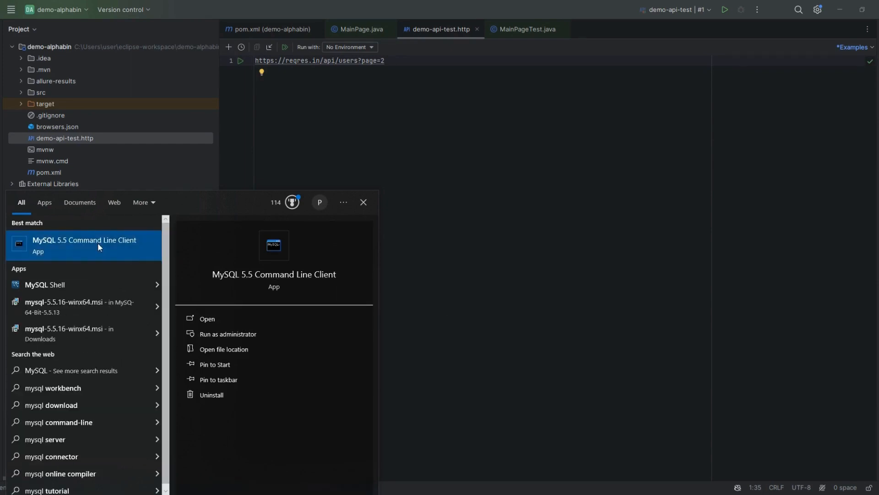
# Step: Launch MySQL 5.5 Command Line Client and run 'show databases;' to list the four databases
pyautogui.click(84, 245)
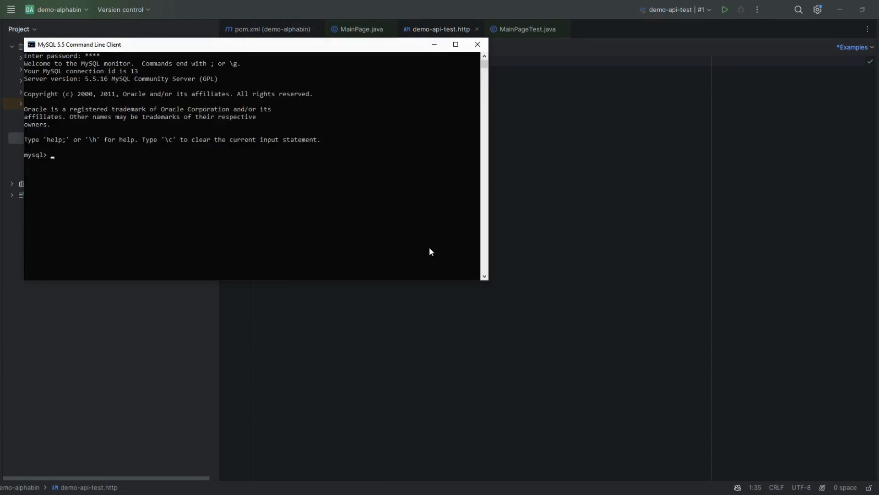
pyautogui.write('show')
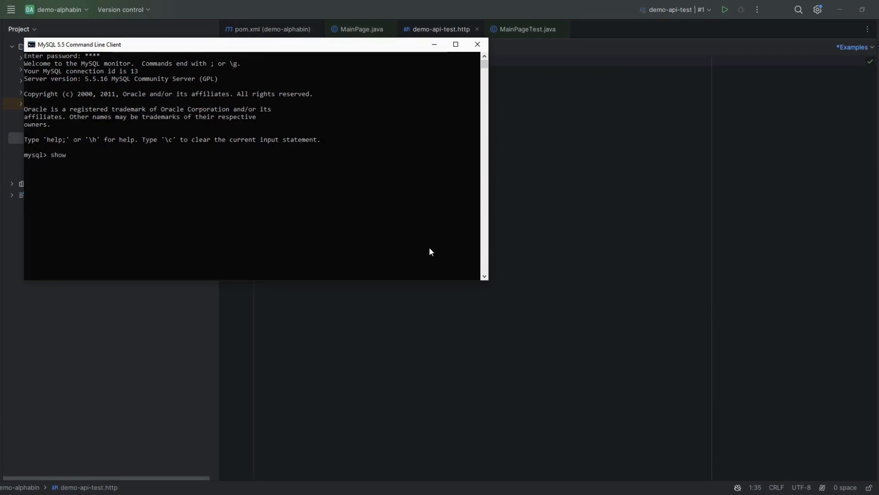
pyautogui.write('da')
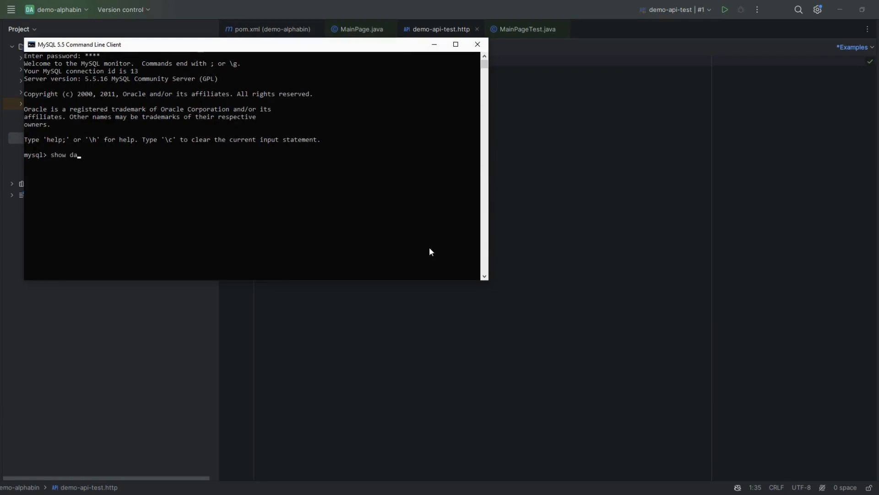
pyautogui.write('tabases;')
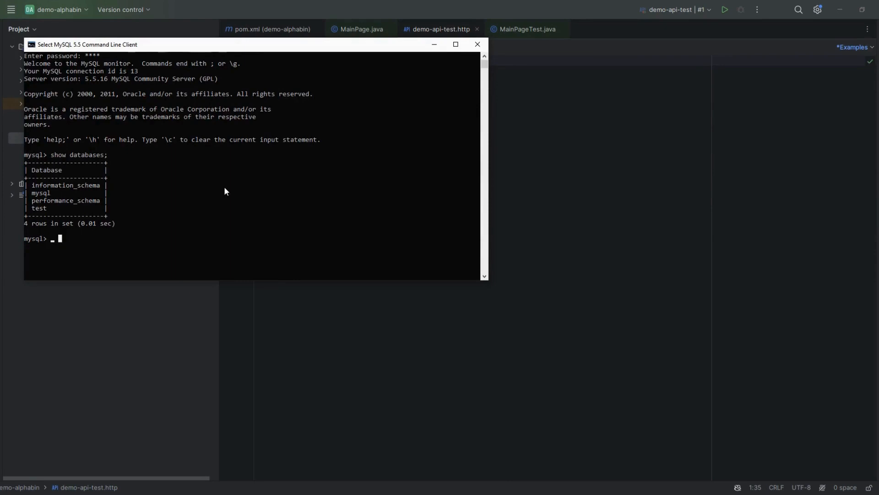
# Step: Run SHOW VARIABLES WHERE Variable_name='port'; and select the returned port value 3306
pyautogui.write('SHOW')
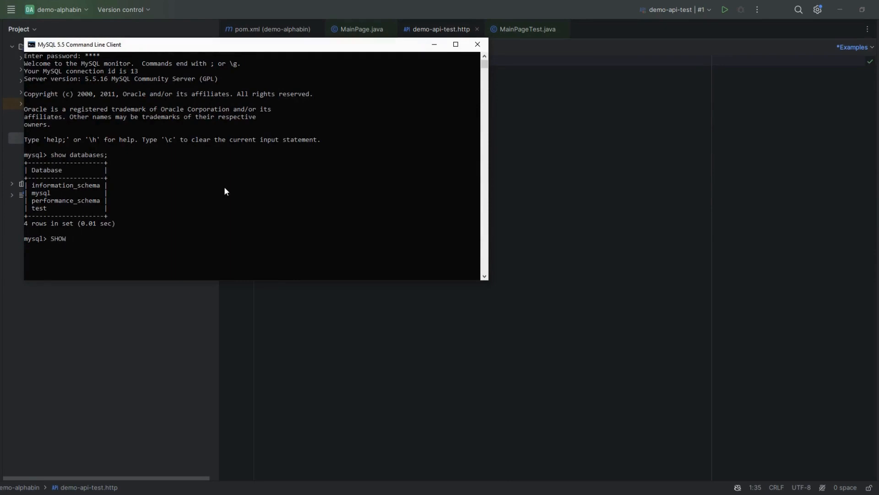
pyautogui.write('VARI')
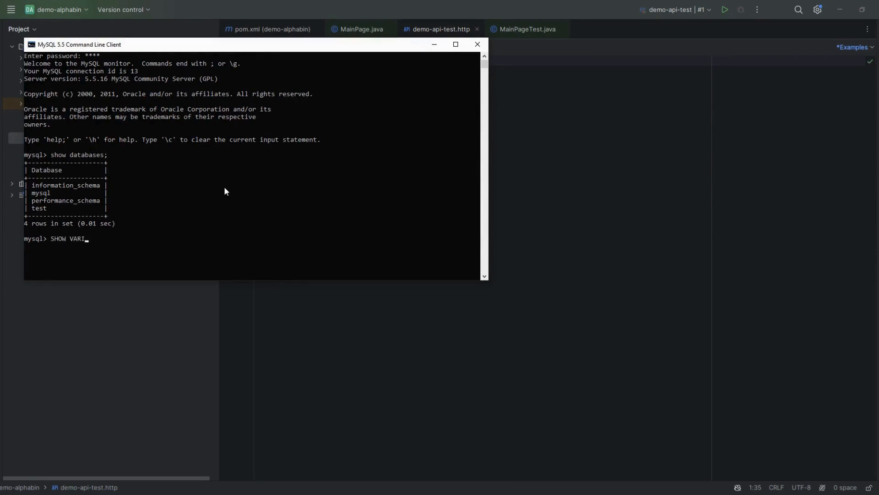
pyautogui.write('ABLES')
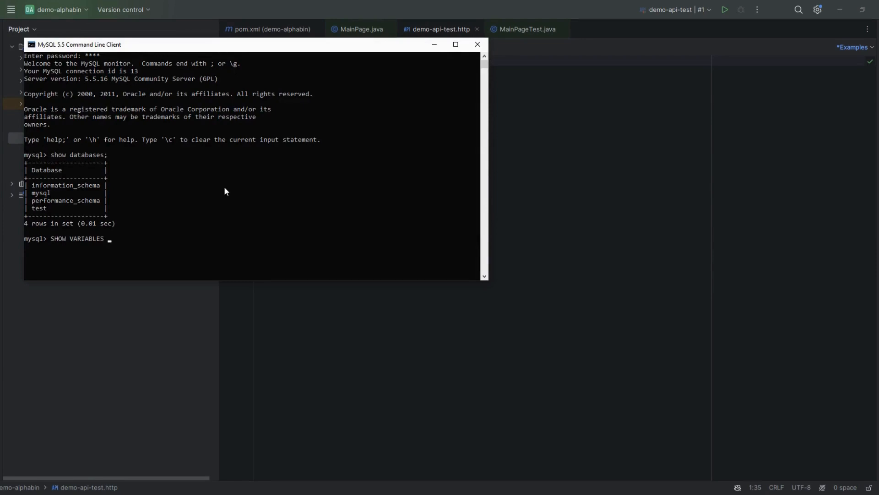
pyautogui.write('WHERE')
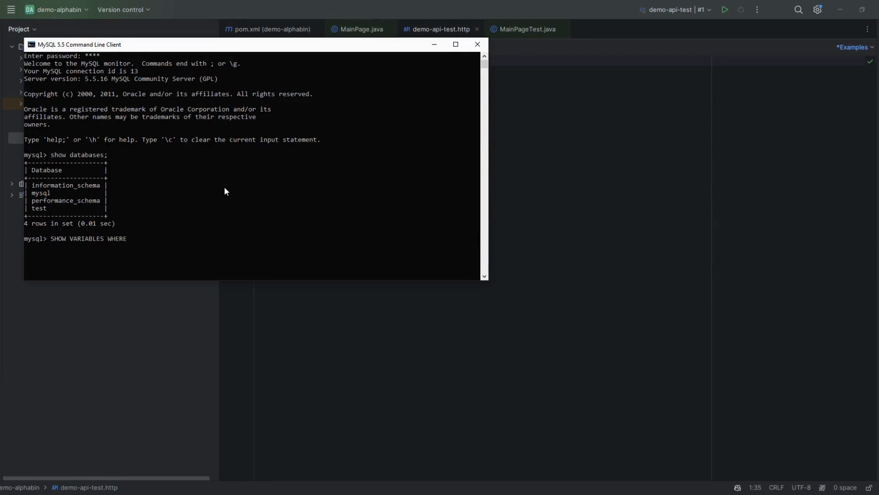
pyautogui.write('Variabl')
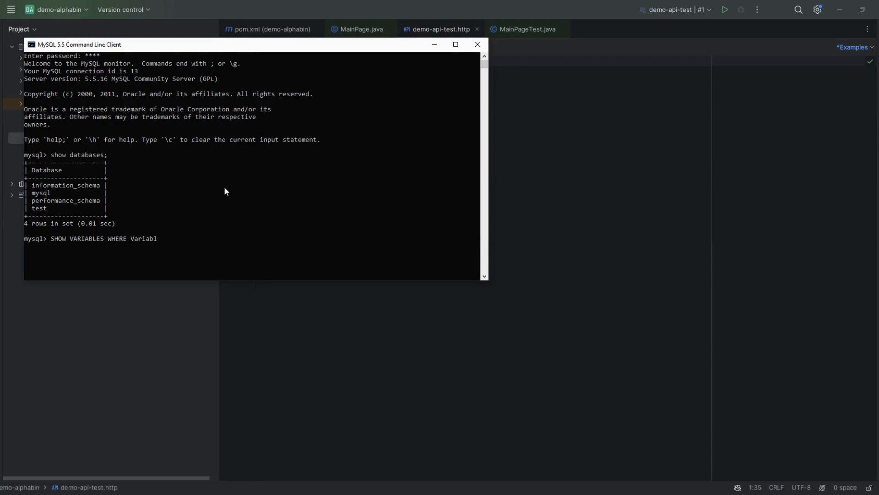
pyautogui.write('e_')
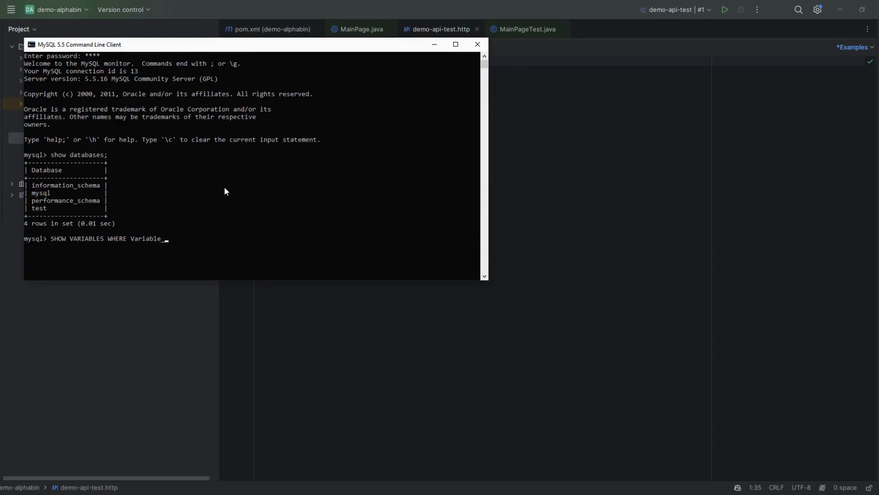
pyautogui.write('_name=')
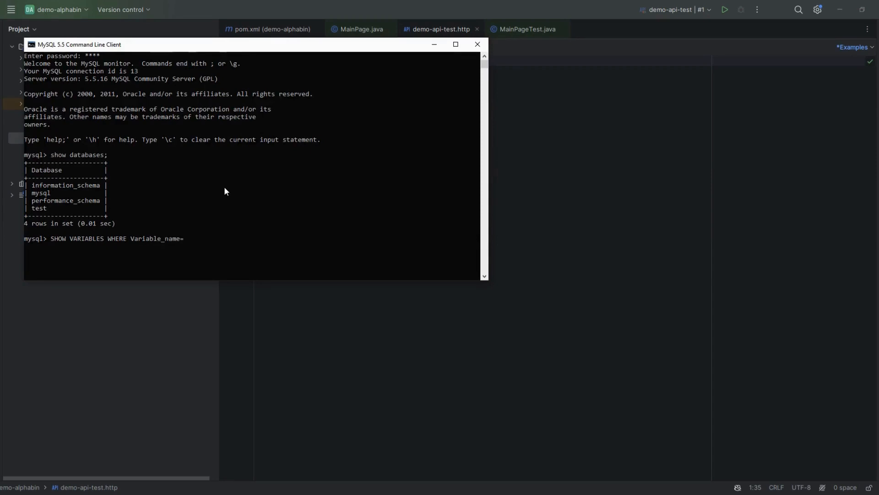
pyautogui.write("'port")
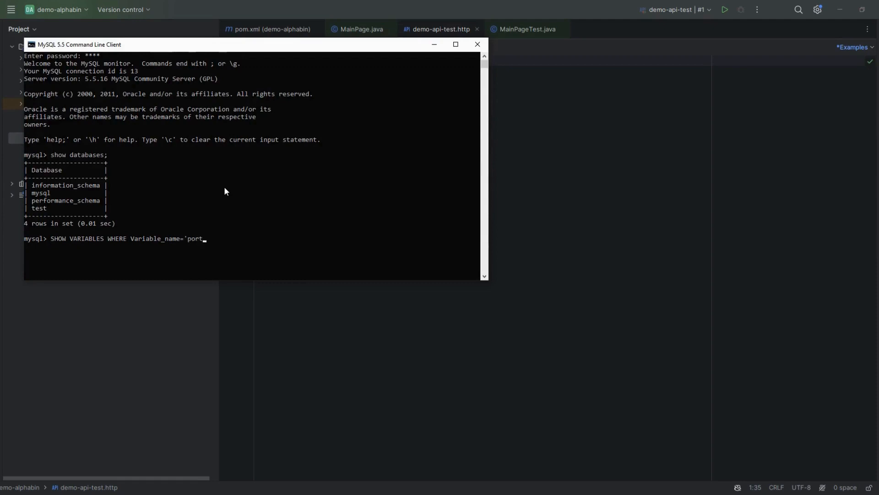
pyautogui.write("'")
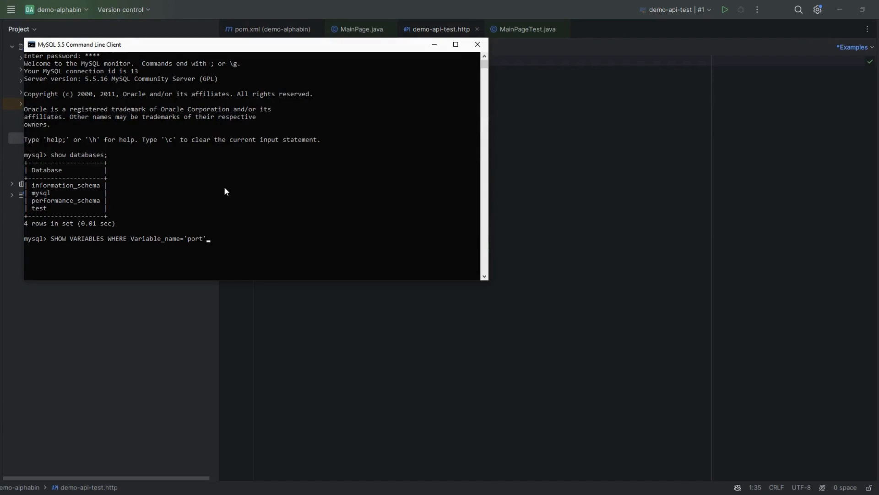
pyautogui.press('Enter')
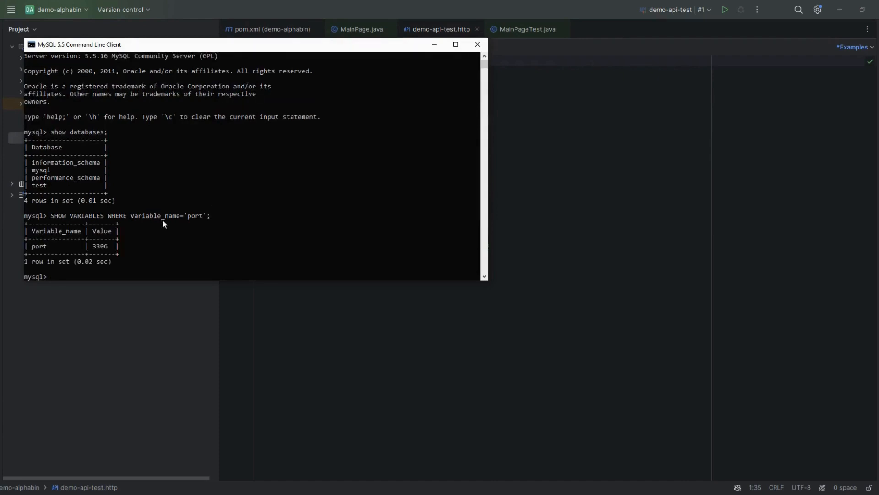
pyautogui.doubleClick(98, 245)
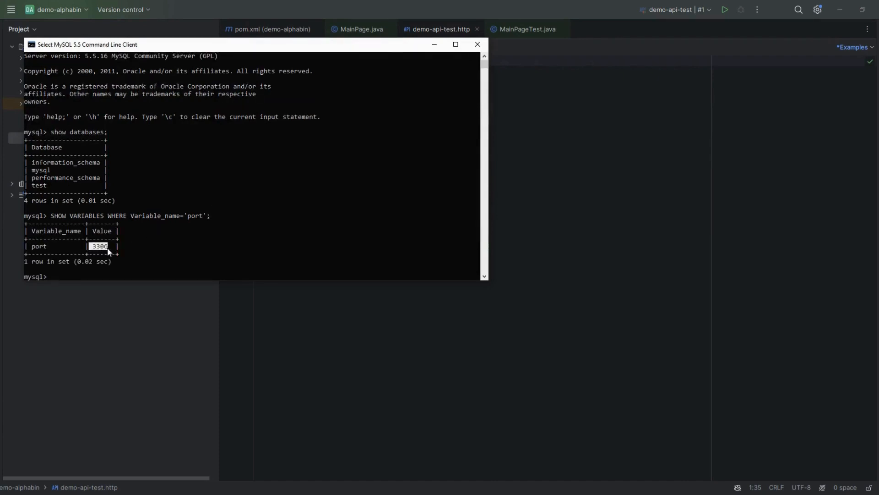
pyautogui.moveTo(115, 255)
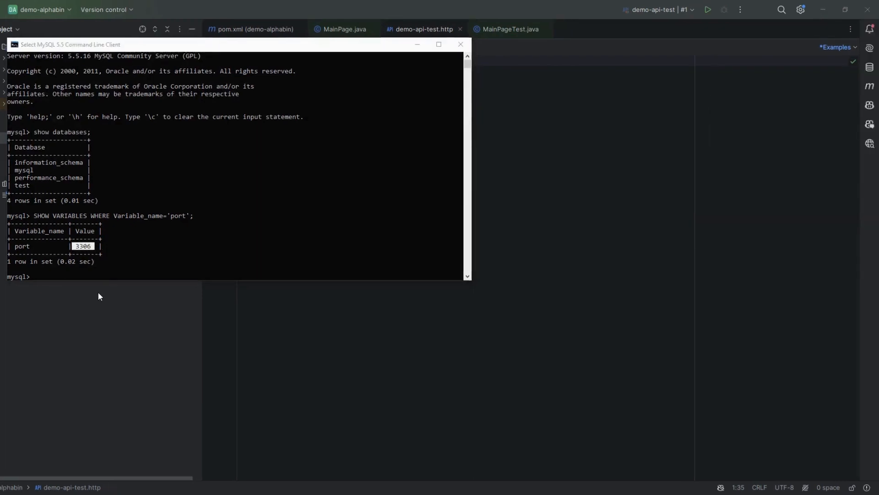
pyautogui.moveTo(454, 88)
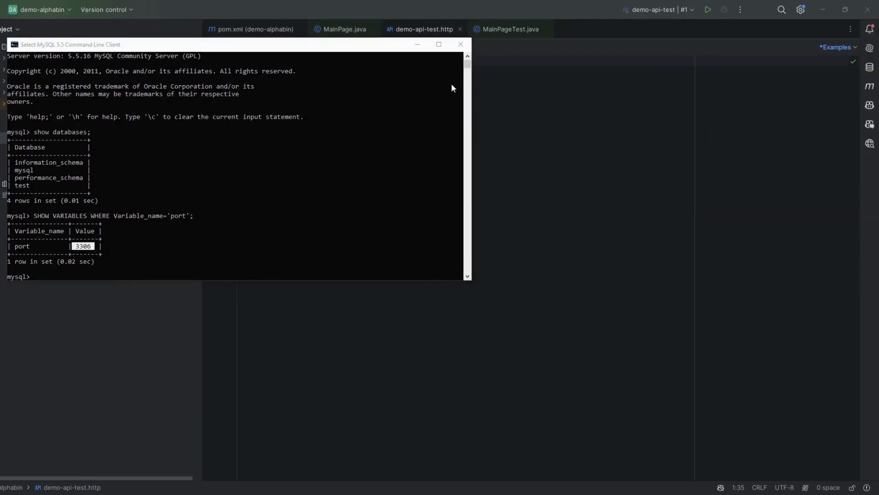
# Step: In Aqua's Database tool window, start adding a new MySQL data source on localhost:3306
pyautogui.click(461, 44)
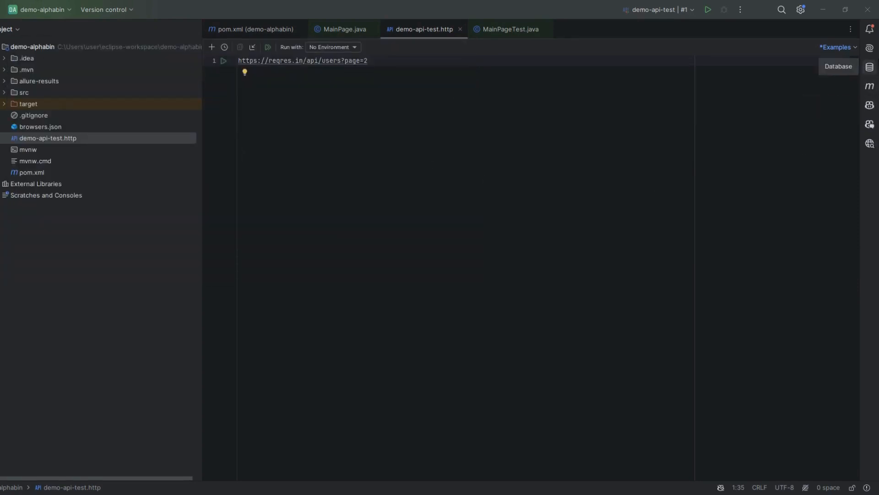
pyautogui.click(869, 67)
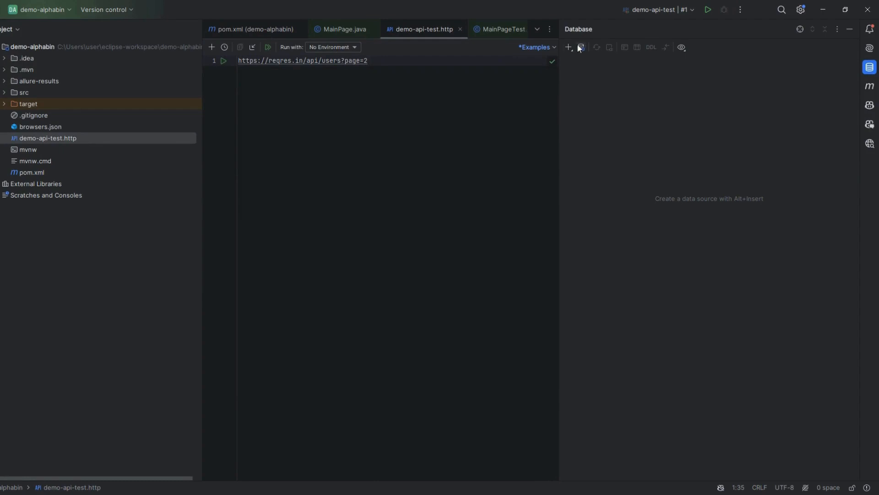
pyautogui.click(568, 47)
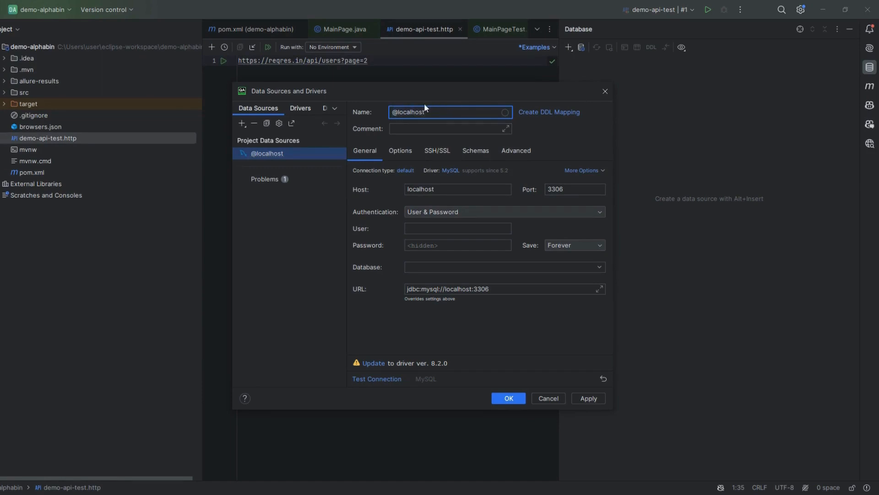
pyautogui.moveTo(516, 181)
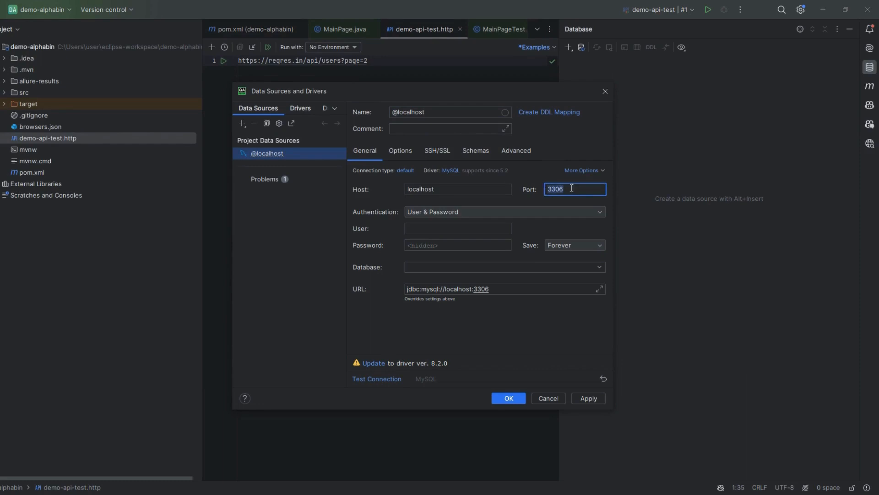
pyautogui.moveTo(517, 194)
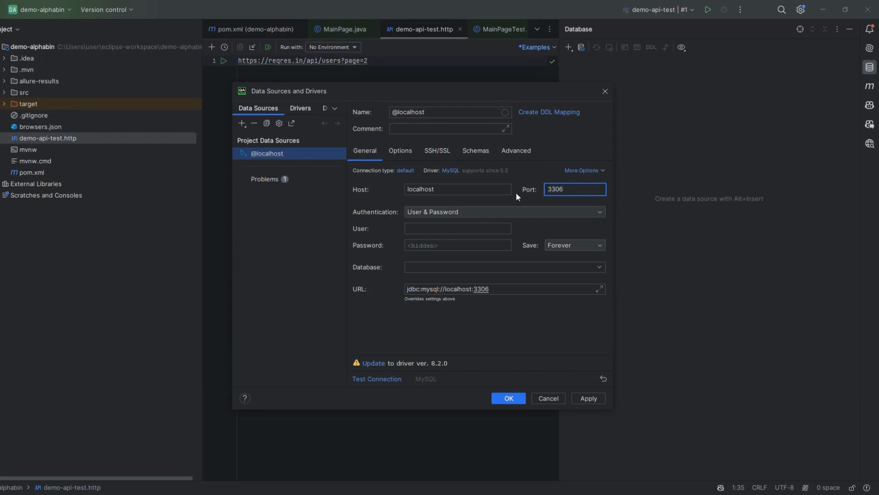
# Step: Set user root, a password, and database information_schema for the new data source
pyautogui.click(458, 228)
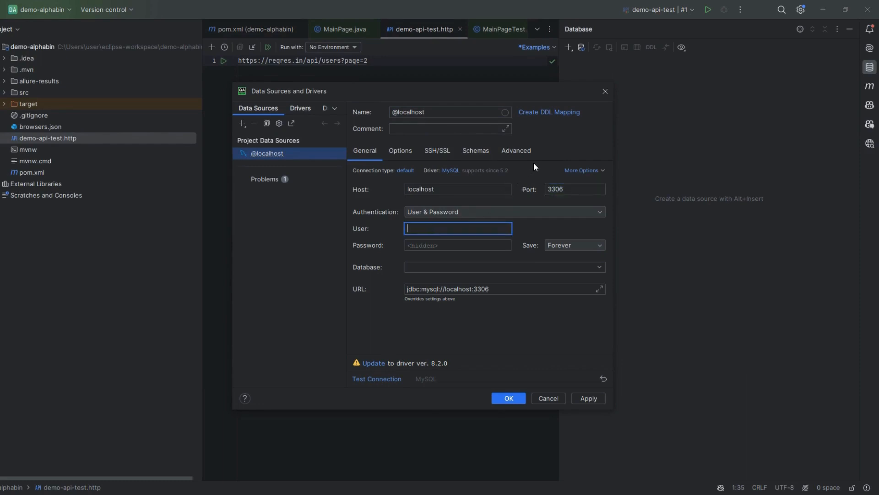
pyautogui.write('root')
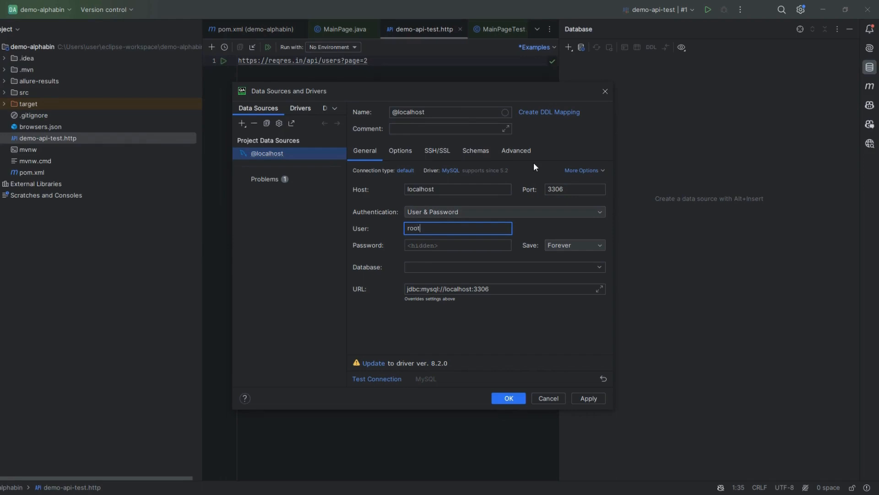
pyautogui.click(458, 246)
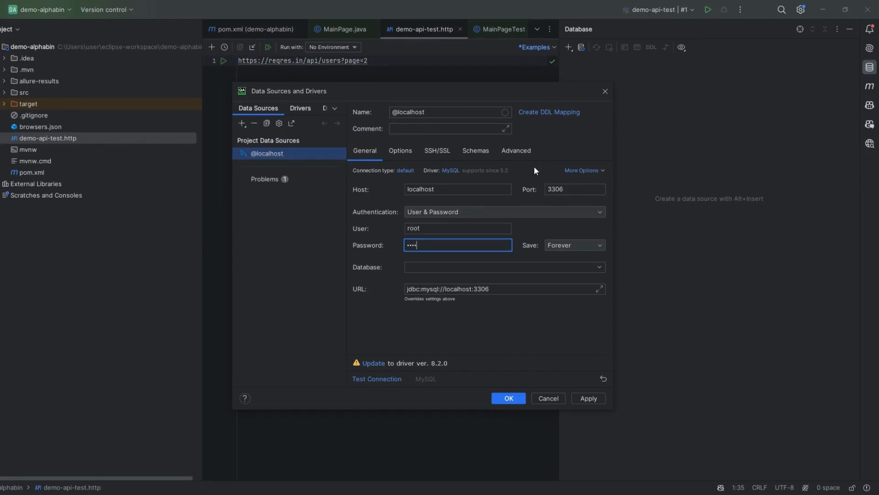
pyautogui.click(502, 268)
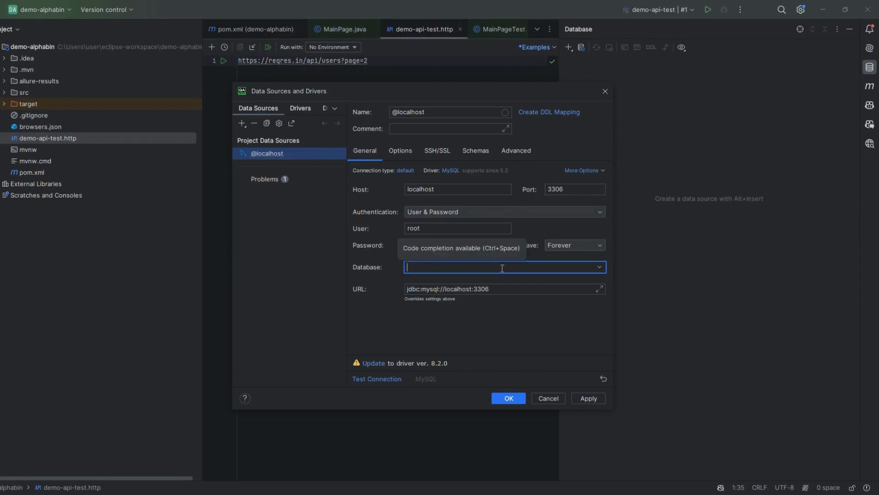
pyautogui.write('infor')
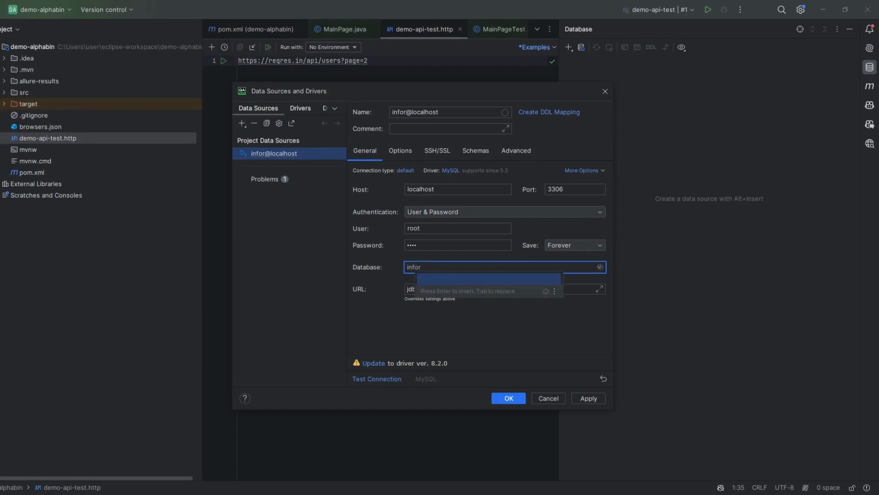
pyautogui.write('ma')
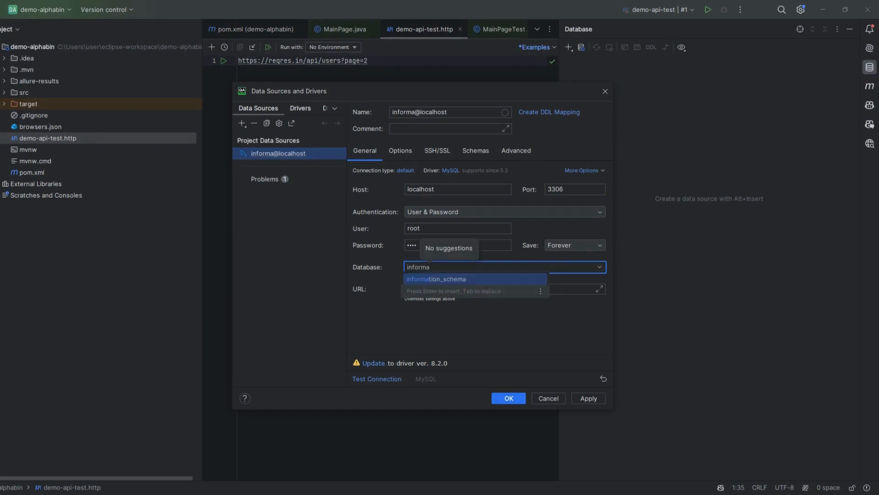
pyautogui.click(436, 278)
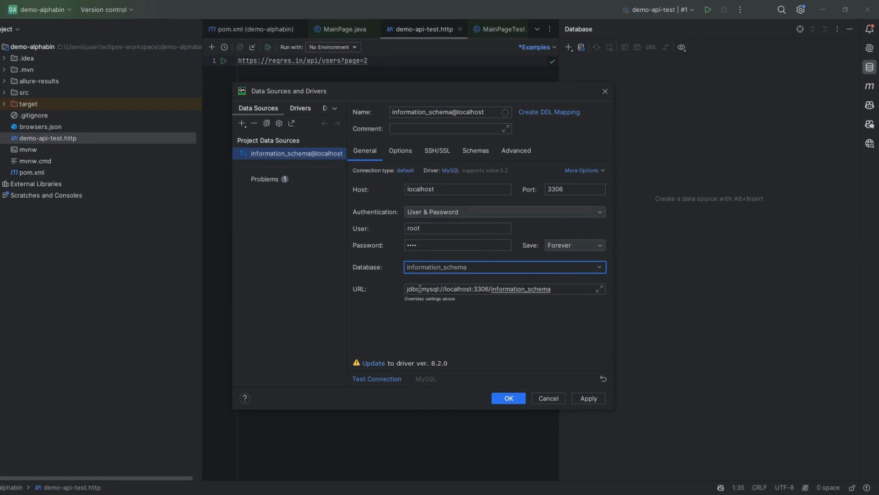
pyautogui.moveTo(382, 373)
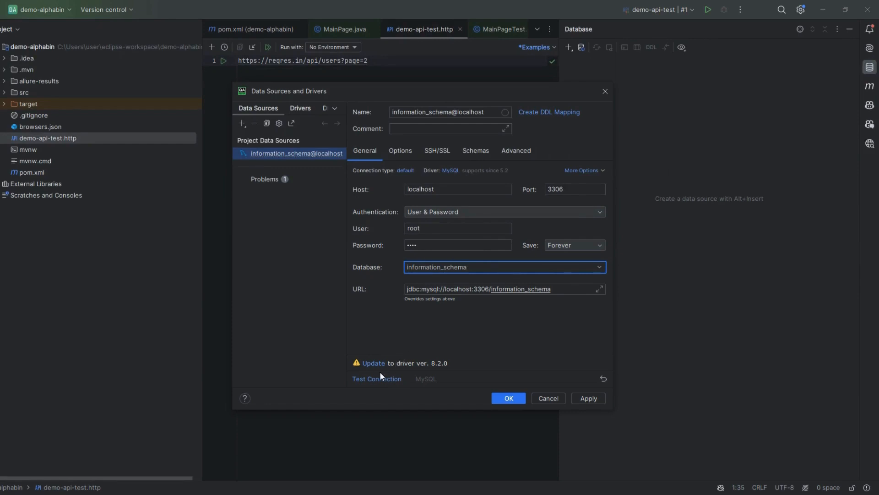
# Step: Test the information_schema@localhost connection successfully and save the data source
pyautogui.click(376, 379)
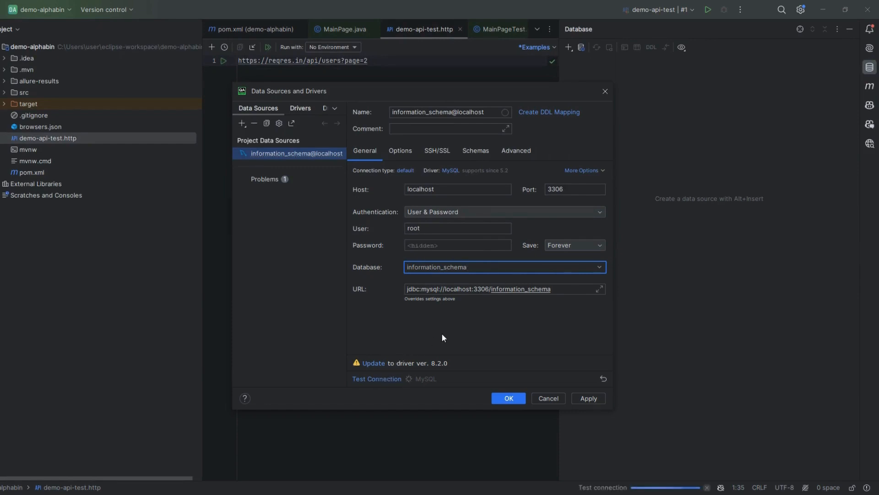
pyautogui.click(377, 379)
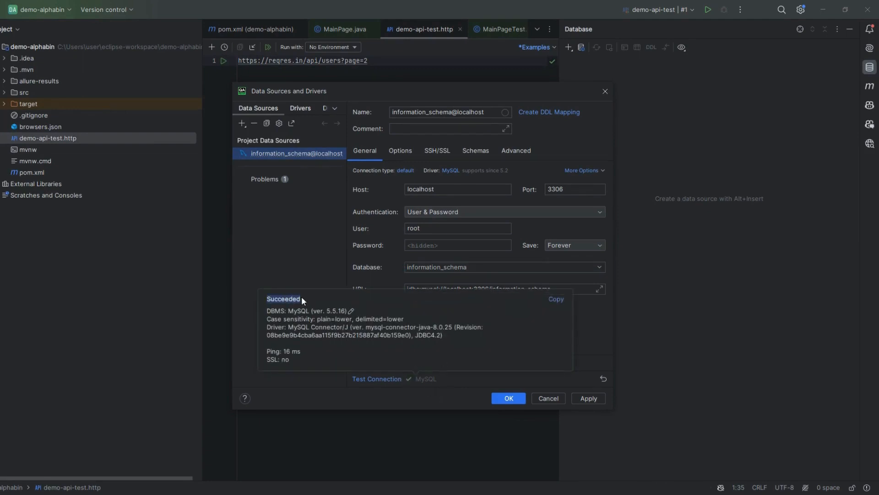
pyautogui.click(265, 178)
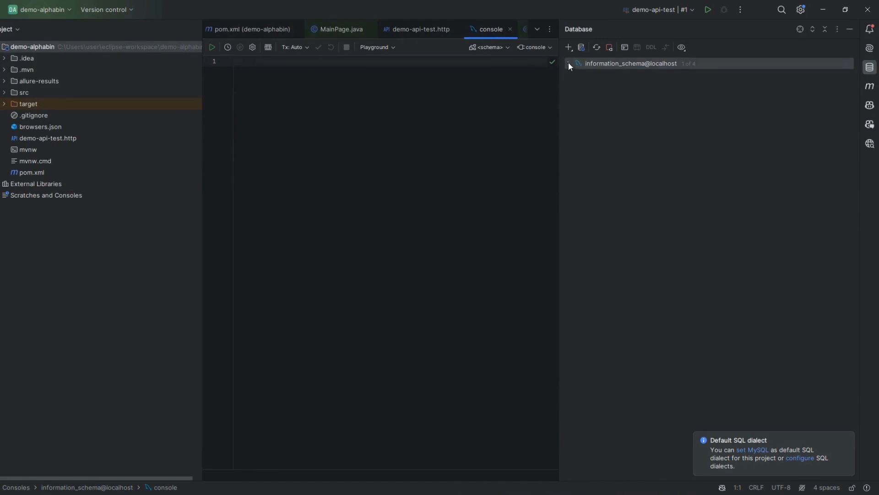
# Step: Expand information_schema@localhost down to tables and view the COLUMNS table's data
pyautogui.click(569, 63)
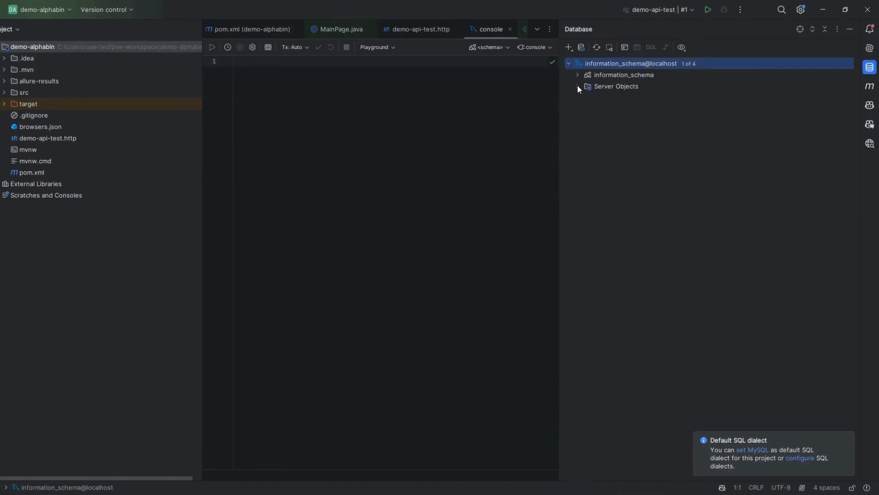
pyautogui.click(578, 86)
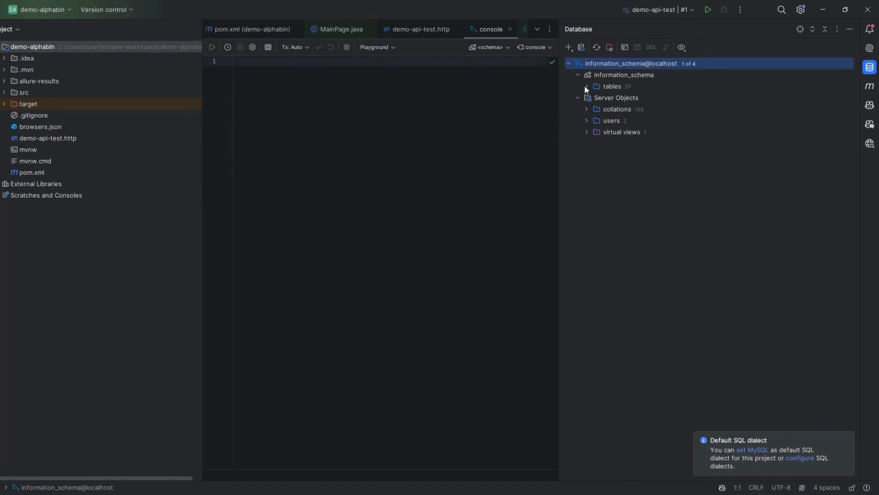
pyautogui.click(587, 86)
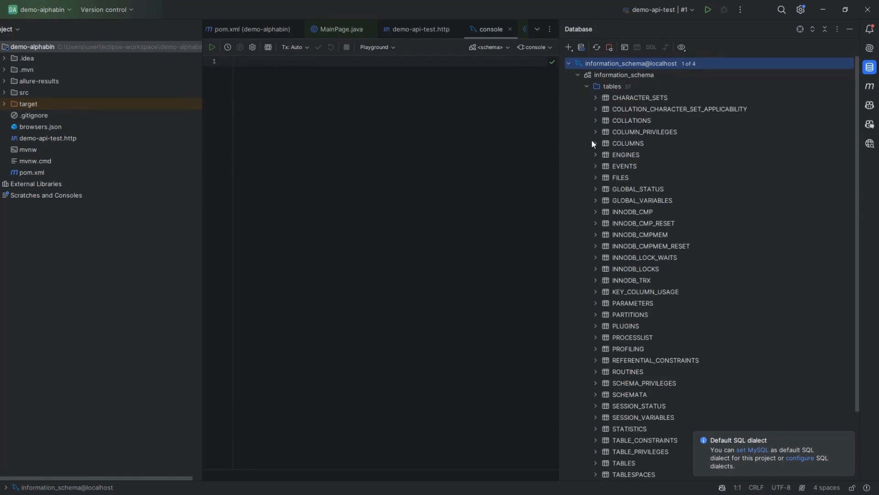
pyautogui.click(596, 143)
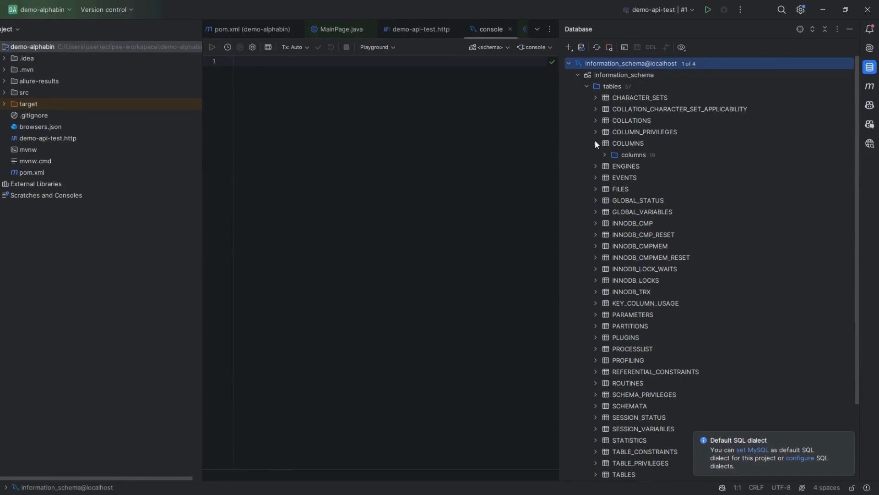
pyautogui.click(605, 154)
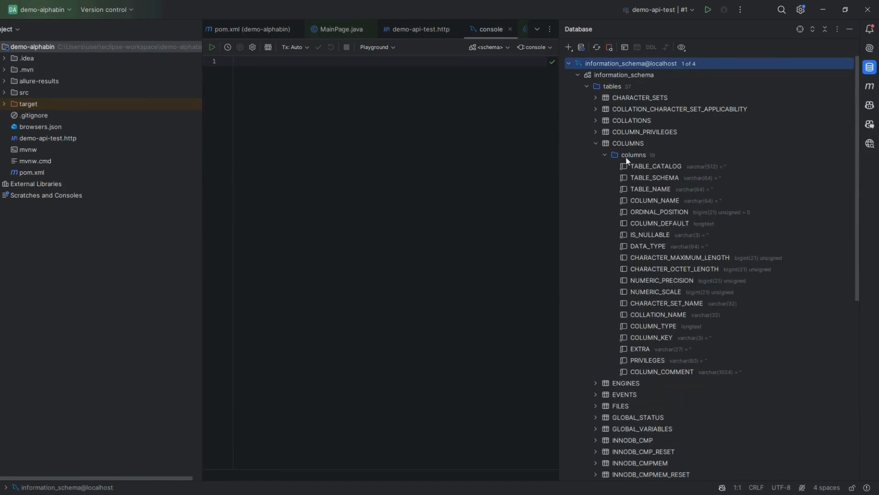
pyautogui.click(628, 143)
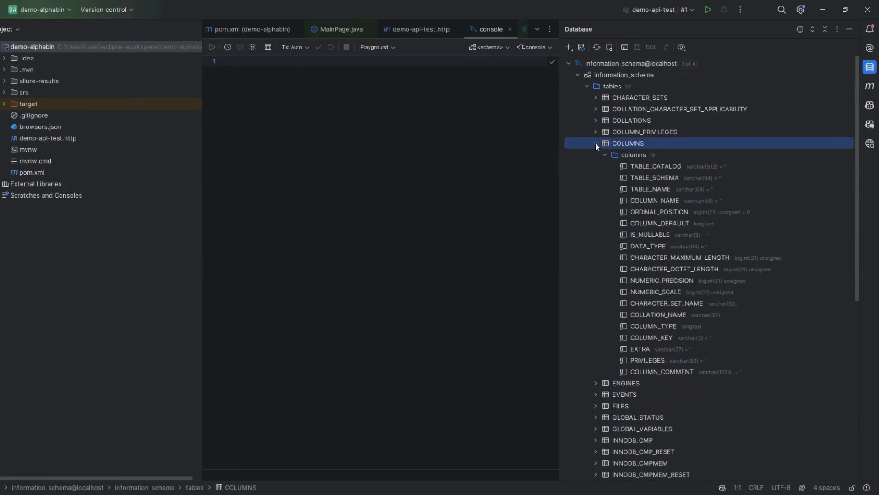
pyautogui.doubleClick(627, 143)
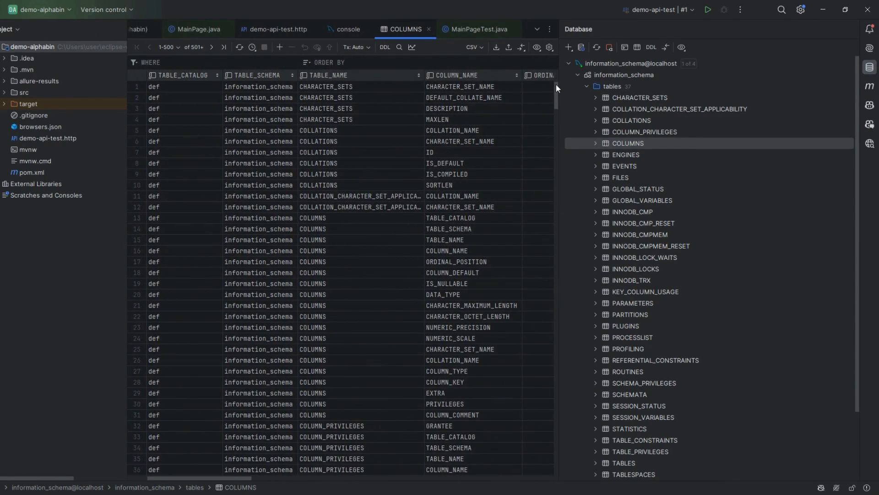
pyautogui.scroll(-3)
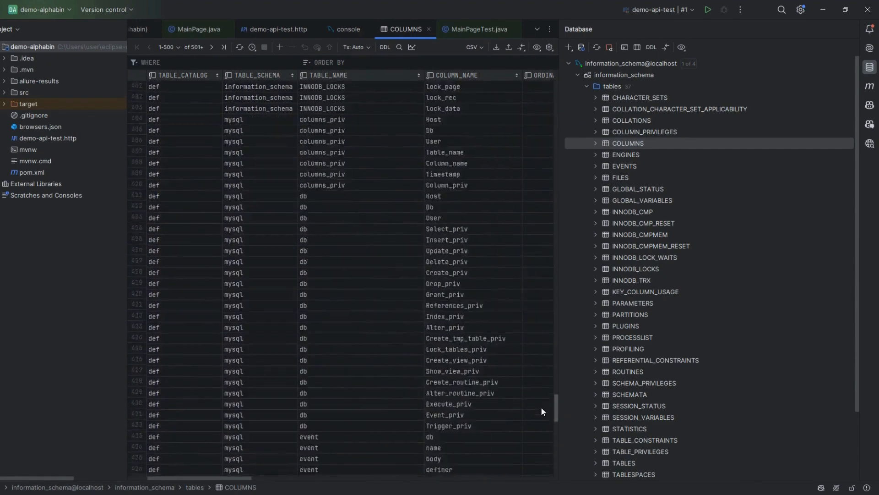
pyautogui.scroll(-3)
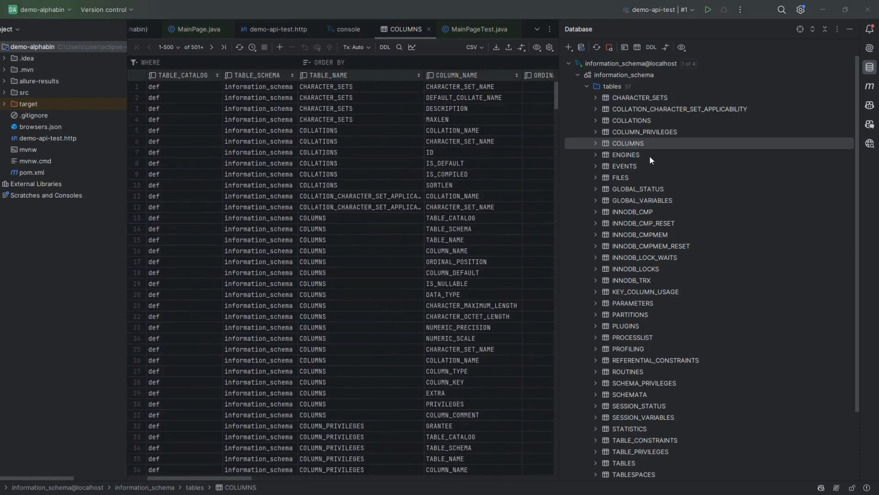
pyautogui.moveTo(639, 48)
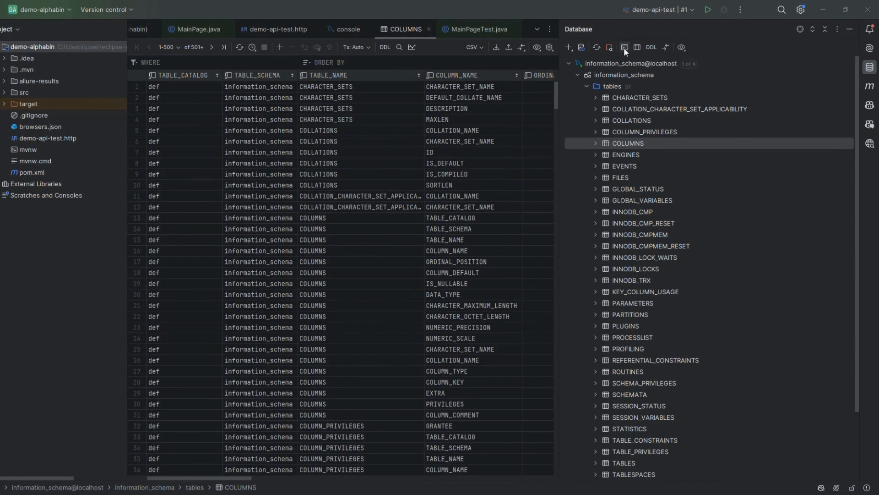
# Step: In the default console, run 'select * from COLUMNS;' to list information_schema columns
pyautogui.click(624, 47)
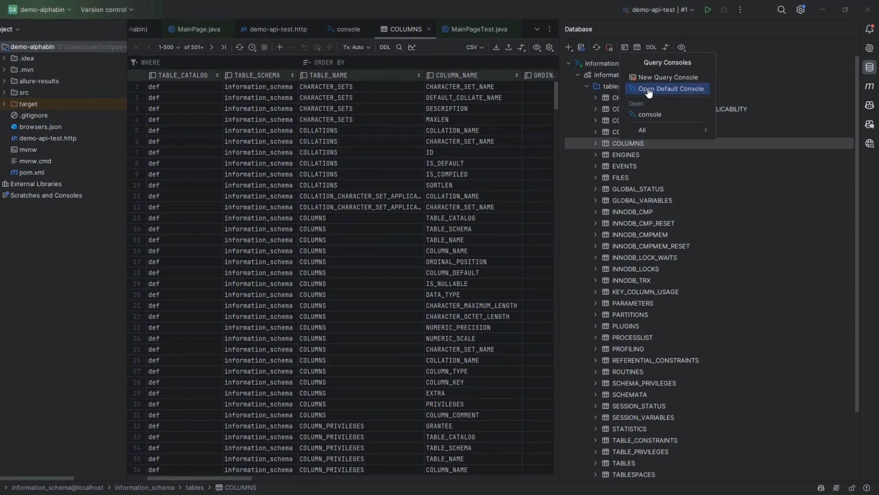
pyautogui.click(667, 89)
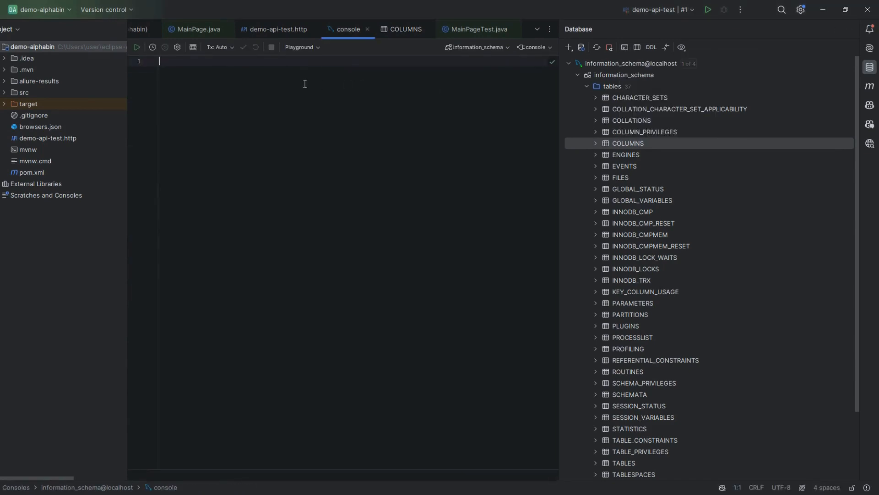
pyautogui.write('select * from')
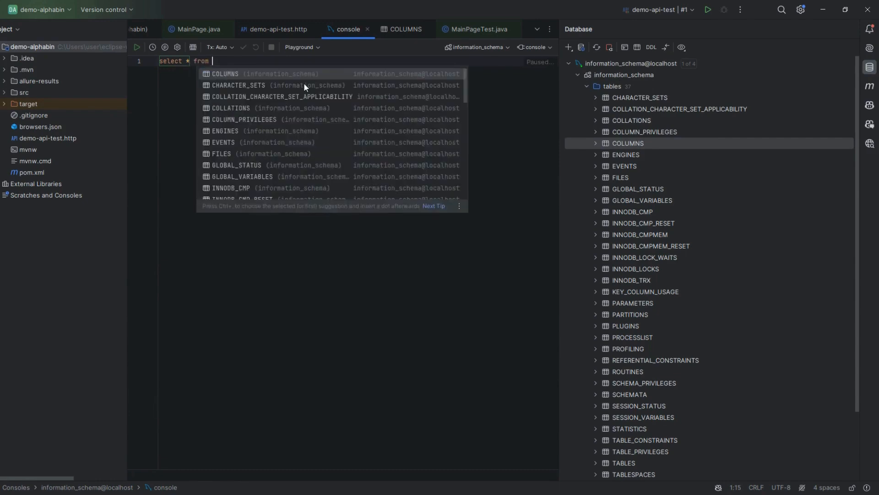
pyautogui.click(225, 74)
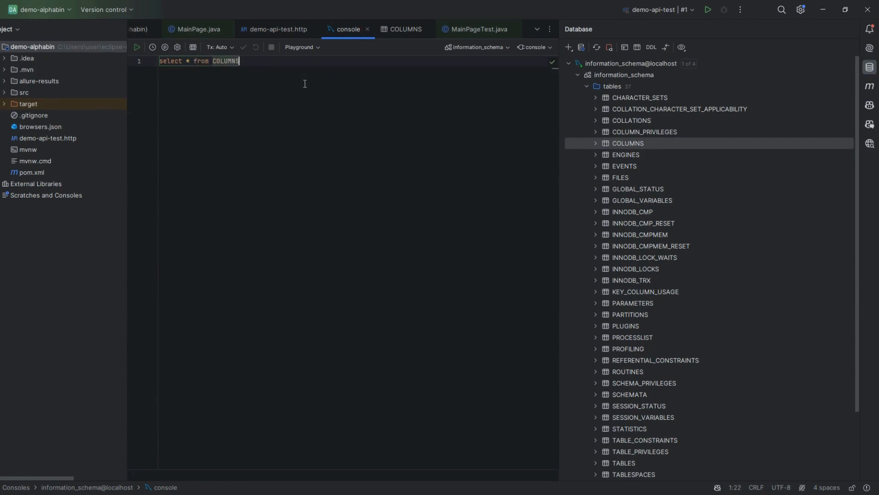
pyautogui.write(';')
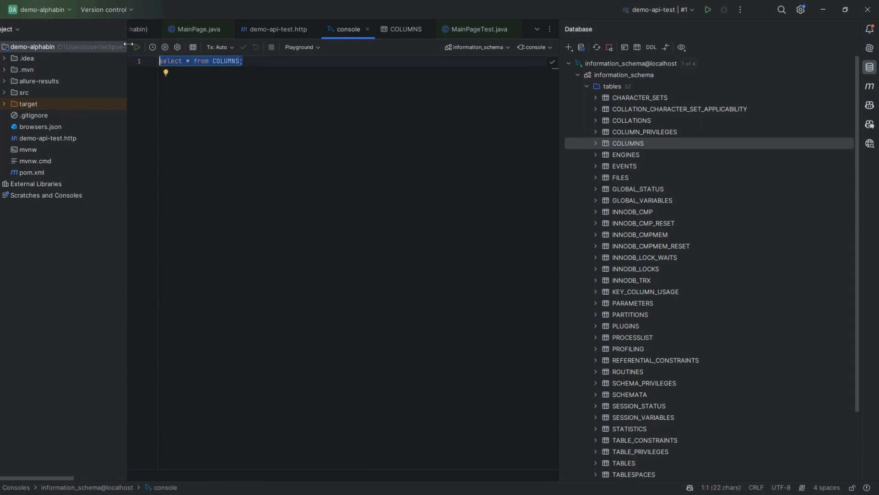
pyautogui.click(136, 46)
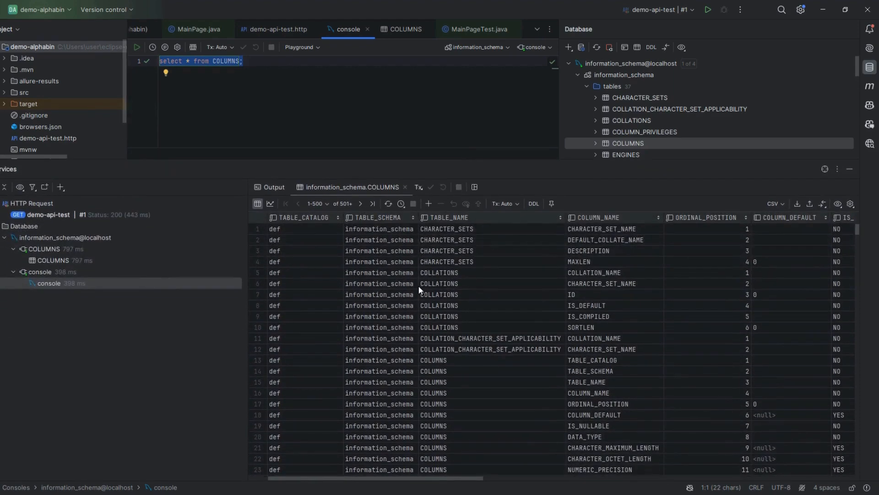
pyautogui.scroll(-3)
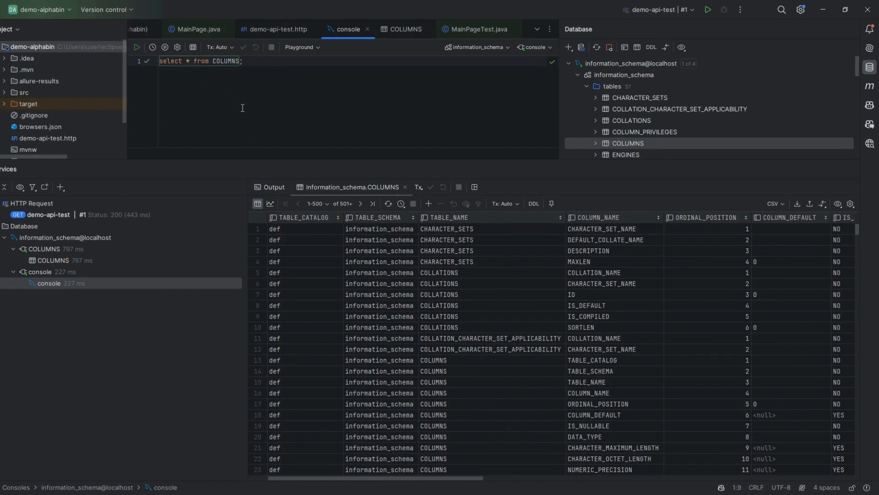
# Step: Run select TABLE_NAME from COLUMNS via autocomplete and review the single-column results
pyautogui.write('ta')
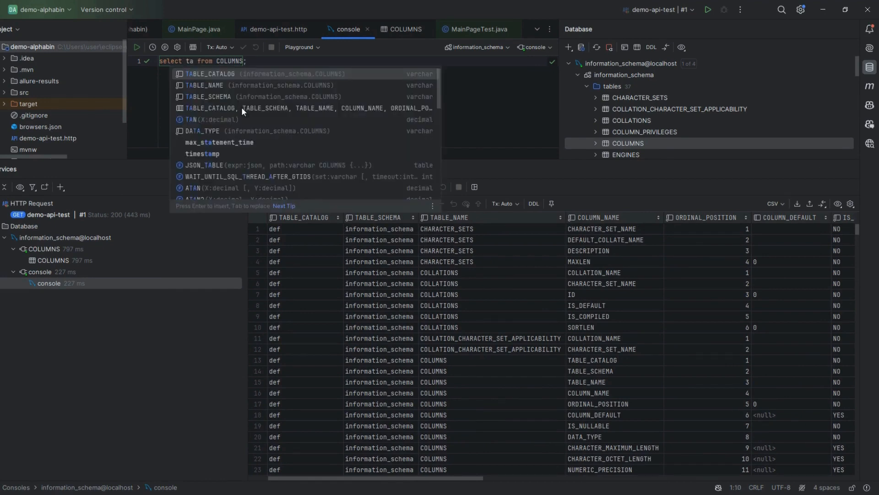
pyautogui.press('Enter')
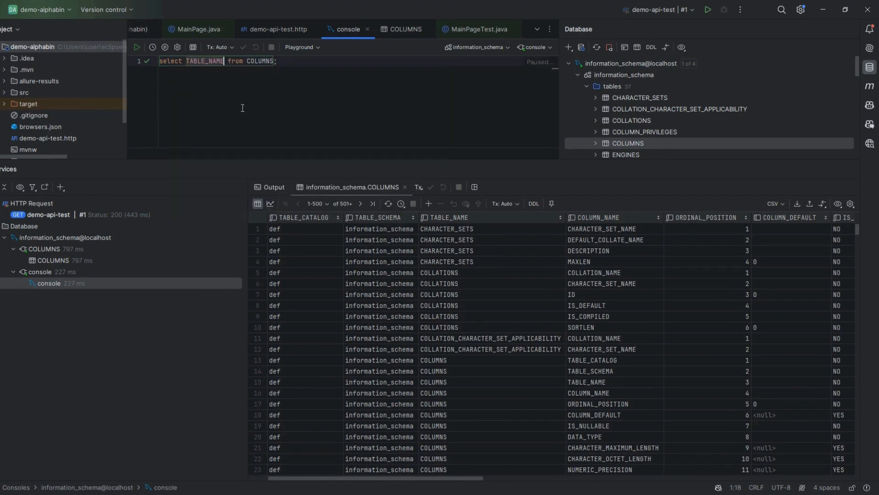
pyautogui.click(138, 48)
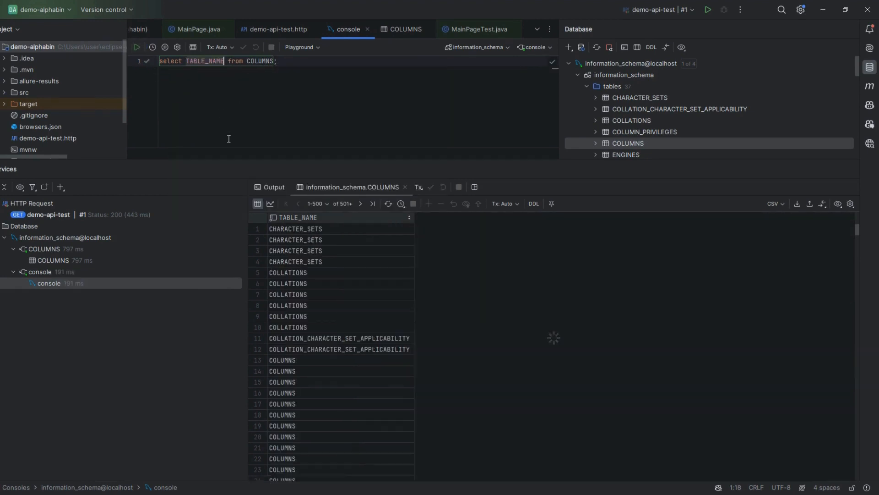
pyautogui.scroll(-3)
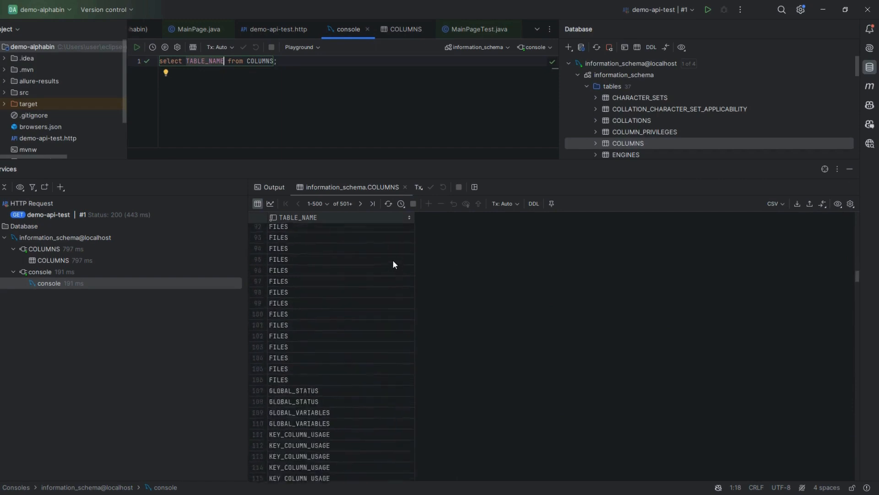
pyautogui.scroll(-3)
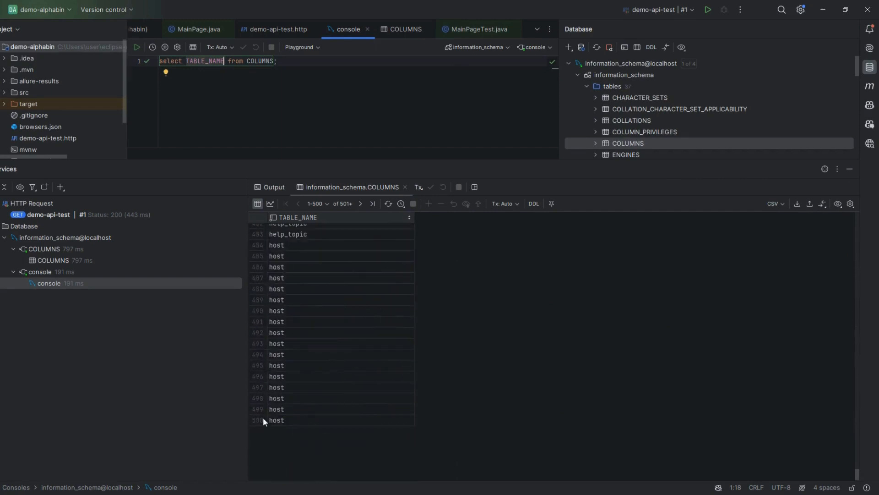
pyautogui.moveTo(418, 306)
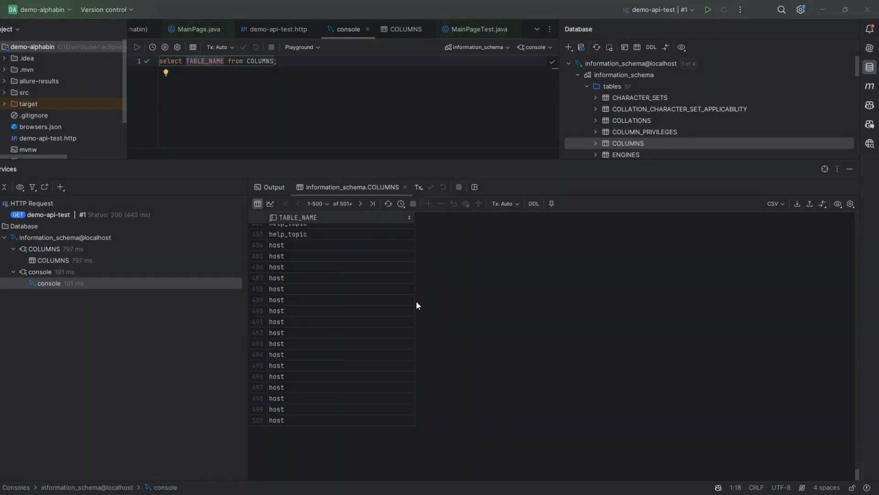